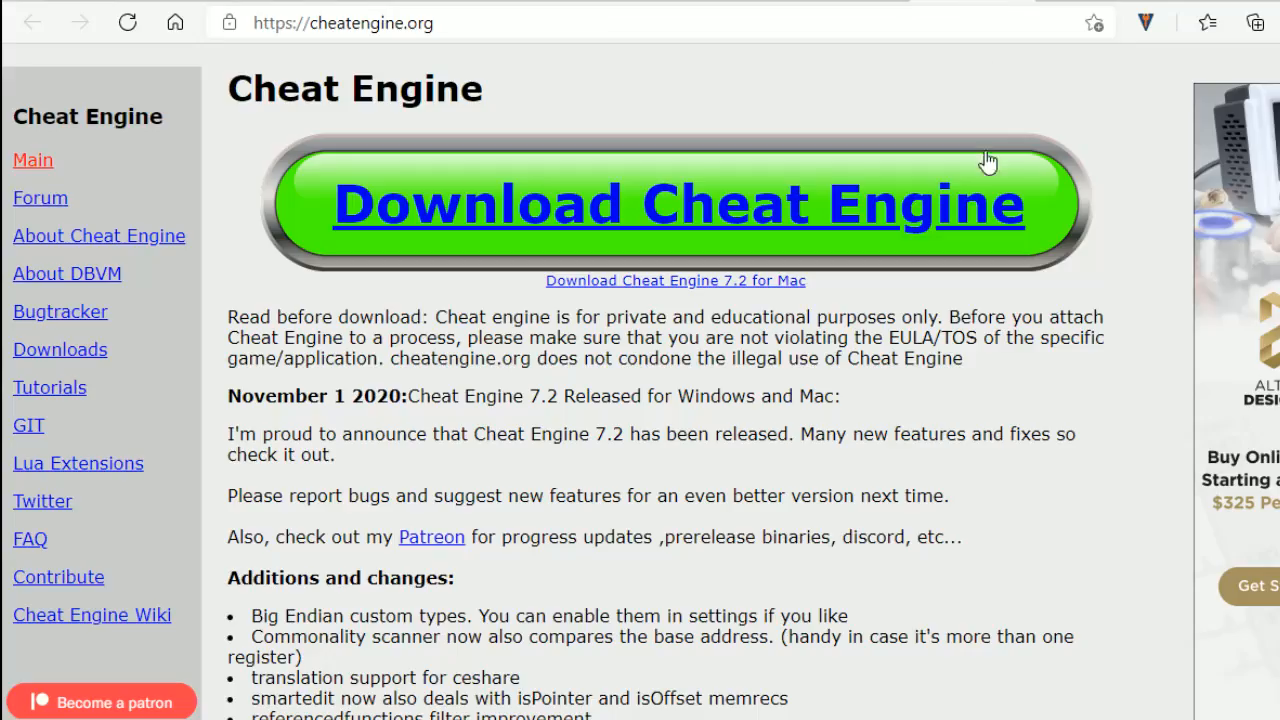
mouse_move(983, 187)
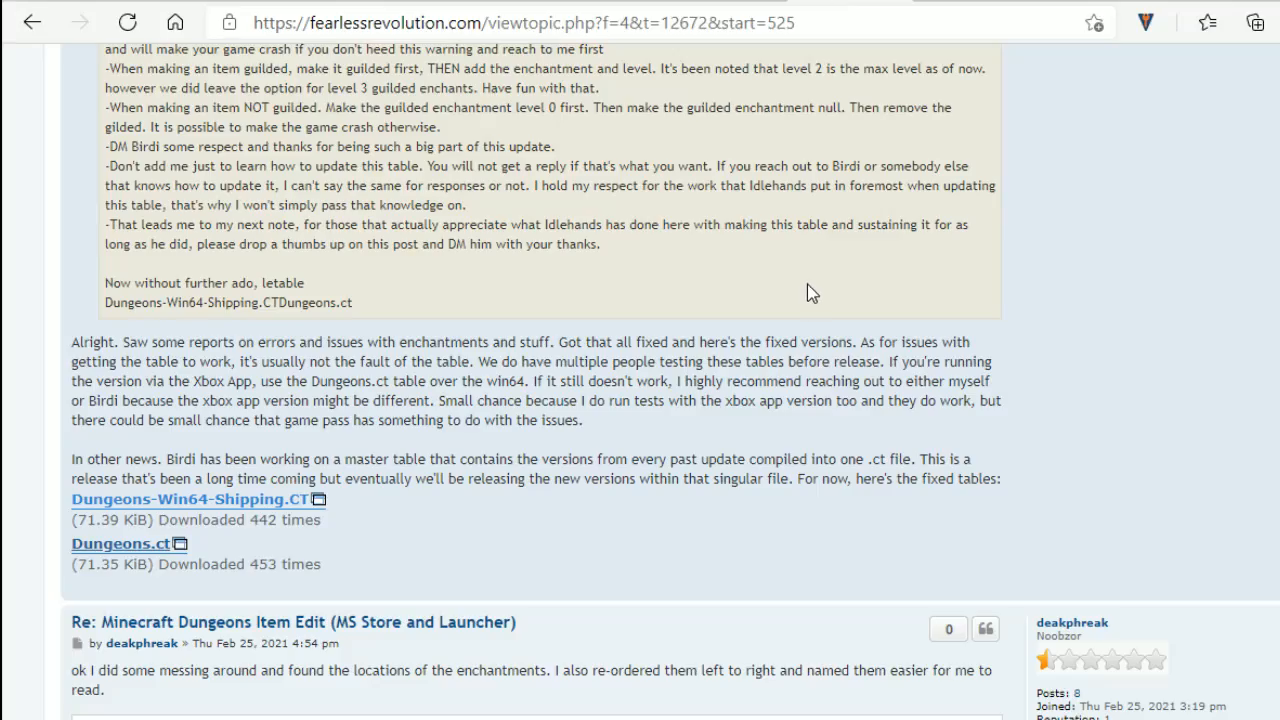
mouse_move(785, 263)
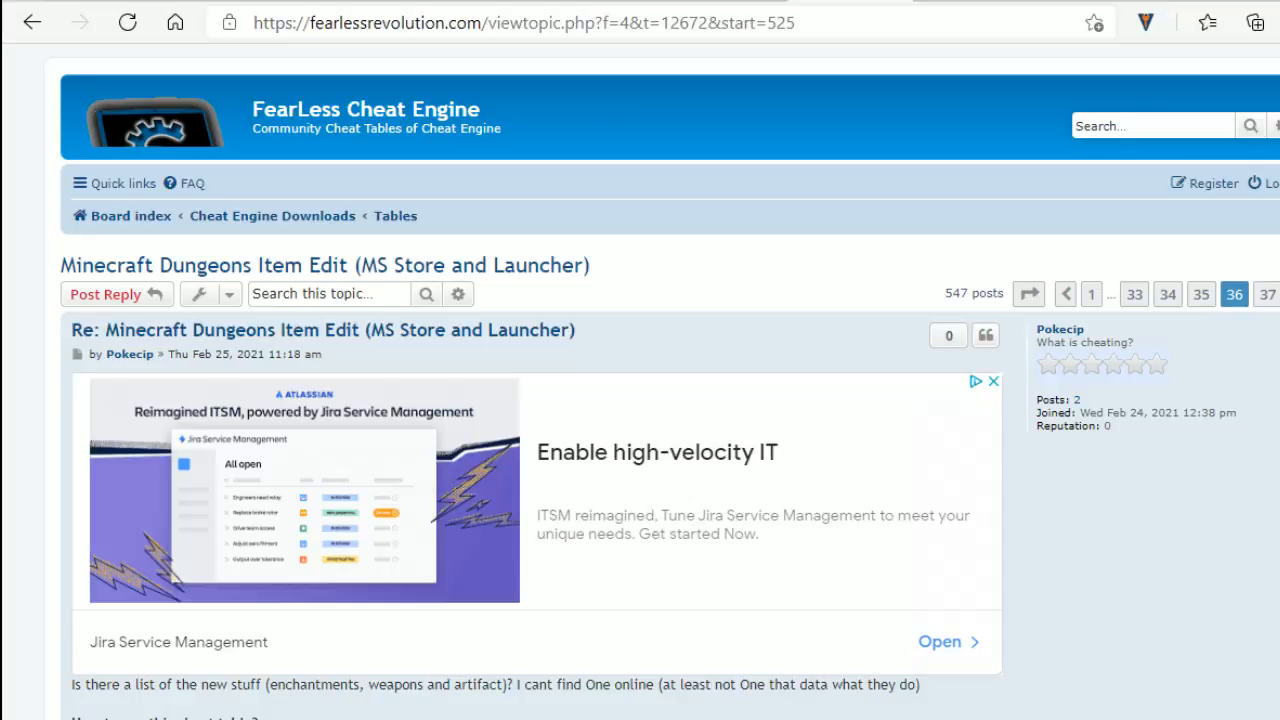
- Open Cheat Engine's process list to find the Dungeons.exe game process
scroll(down, 3)
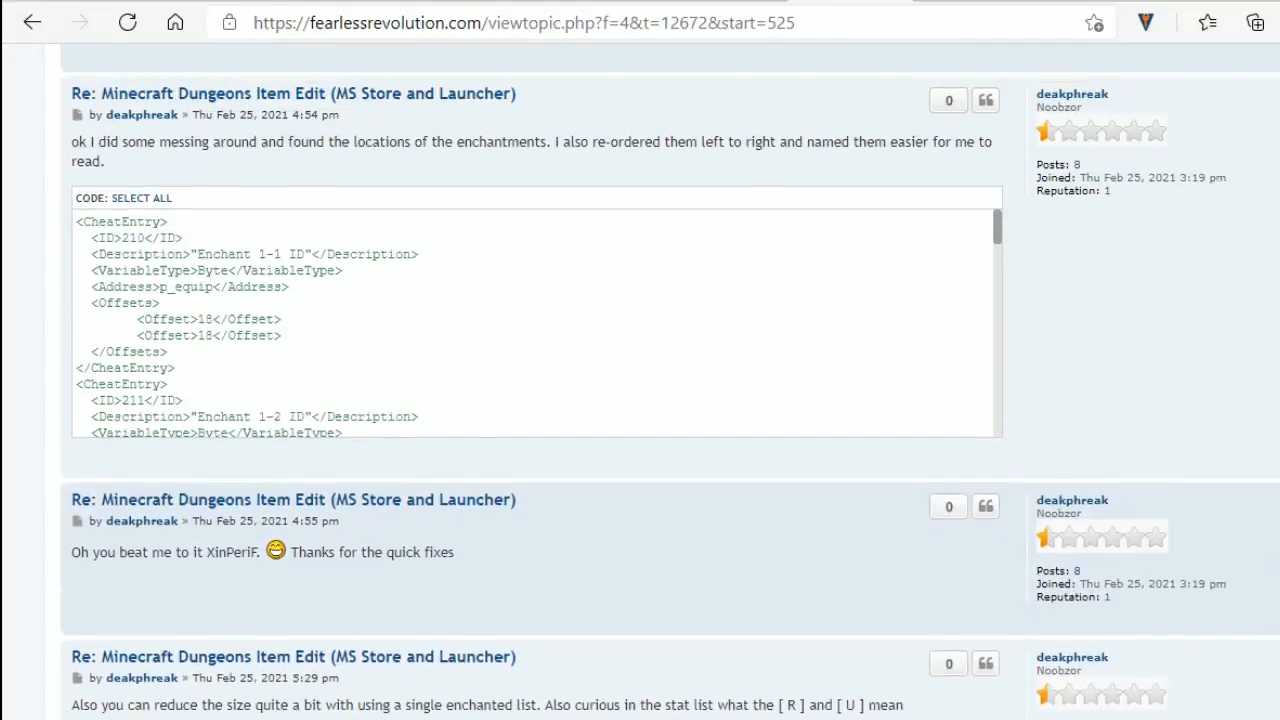
scroll(up, 3)
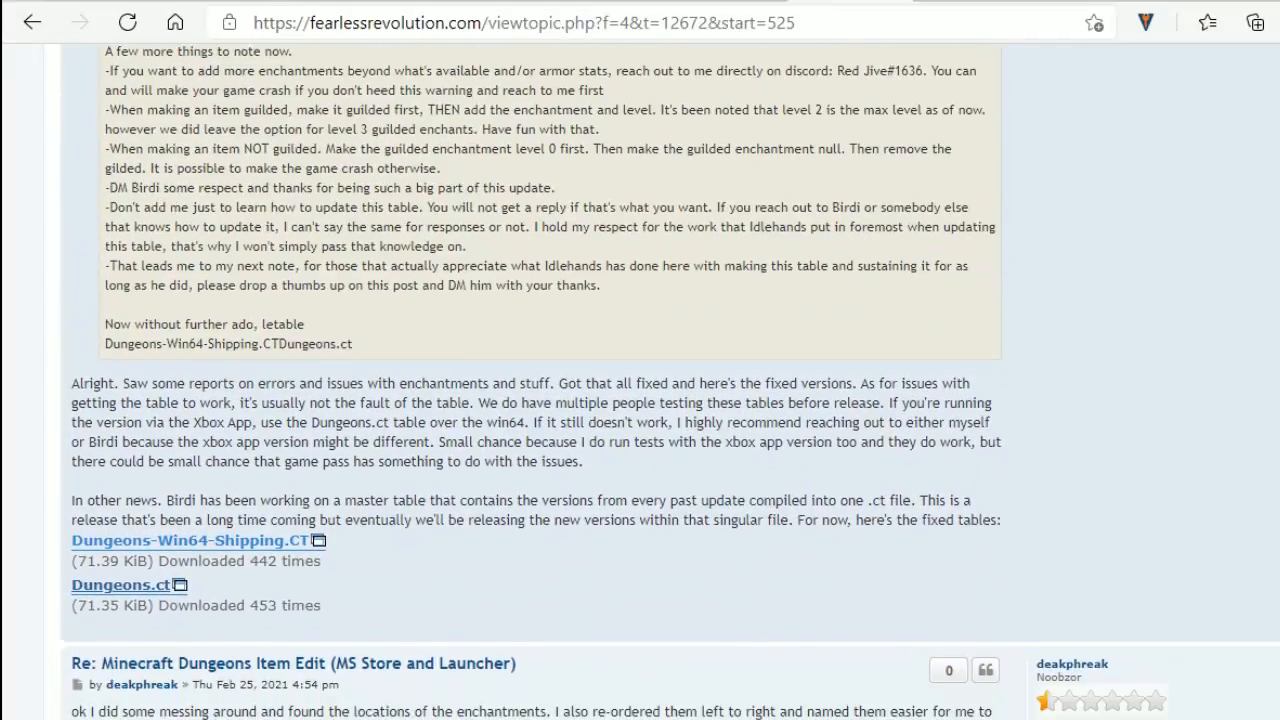
scroll(down, 3)
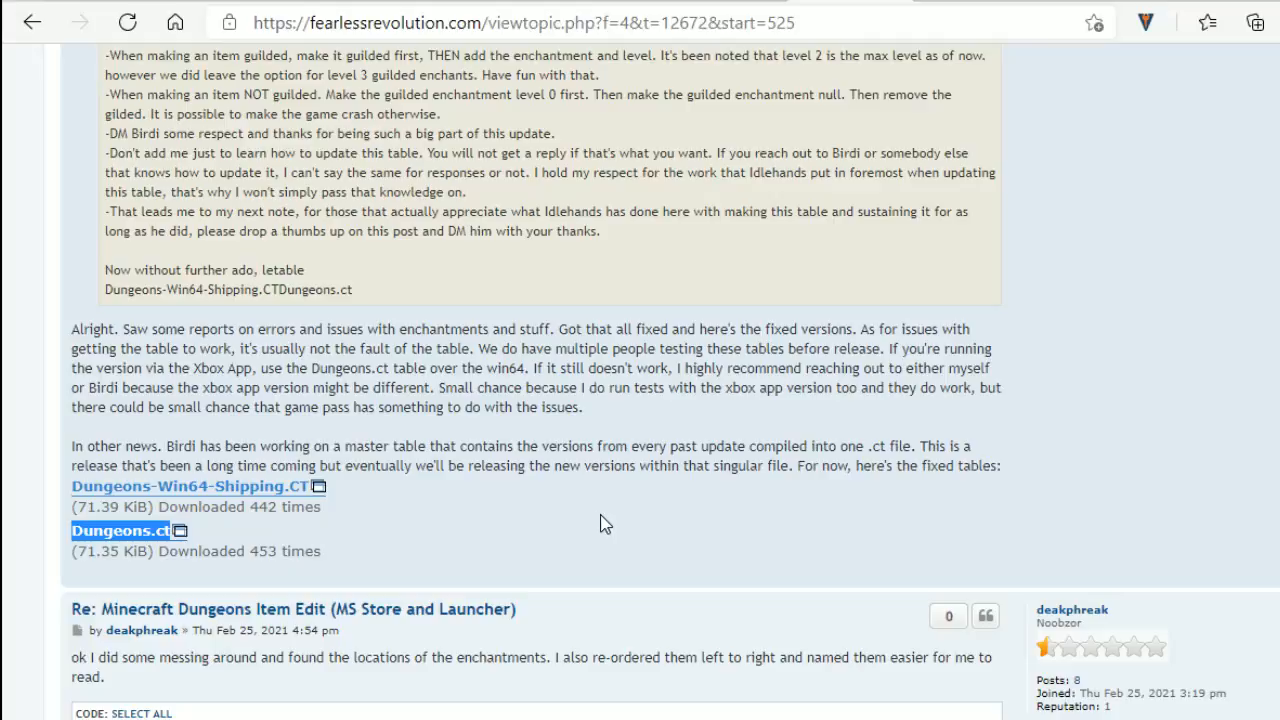
mouse_move(137, 527)
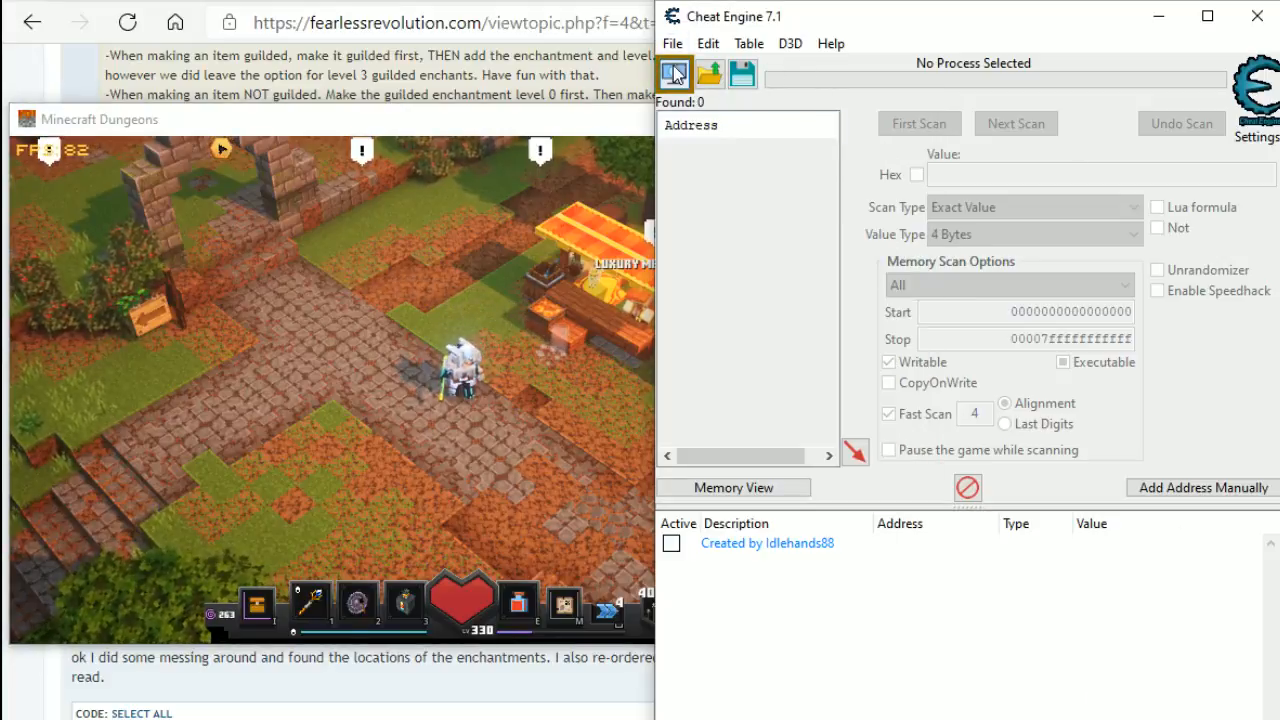
mouse_move(674, 74)
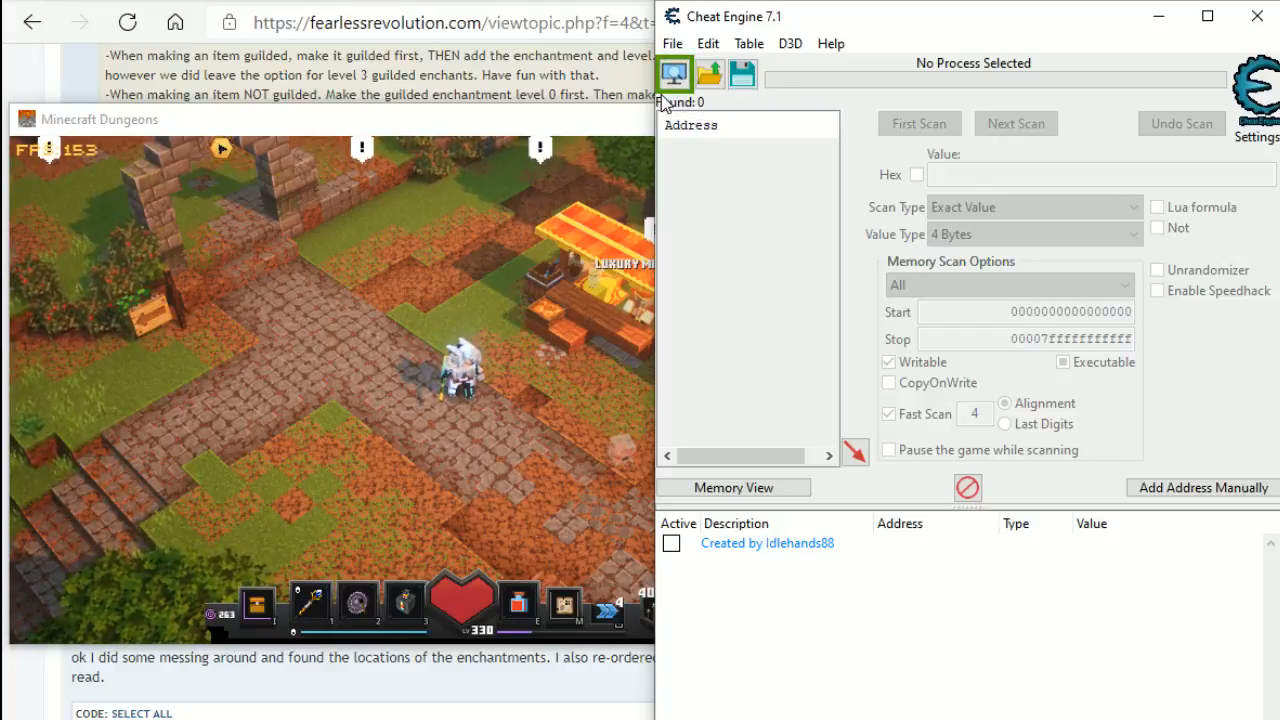
mouse_move(673, 73)
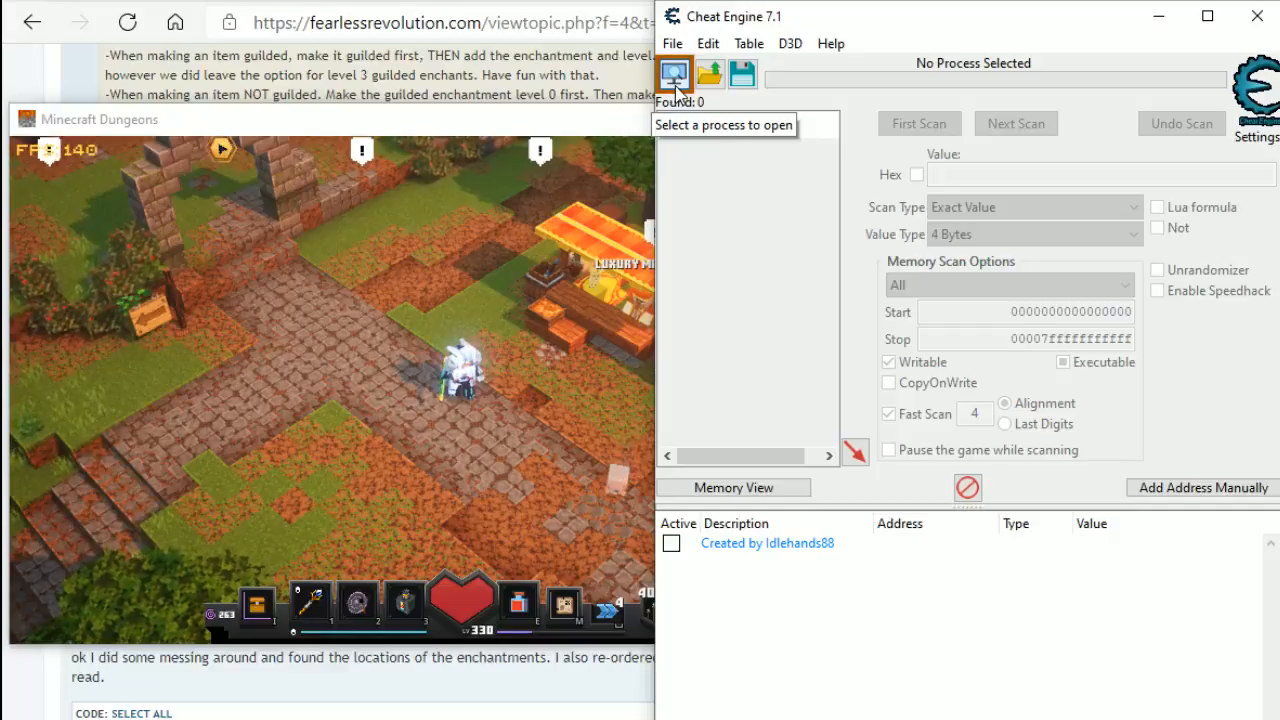
click(673, 72)
text(DUN)
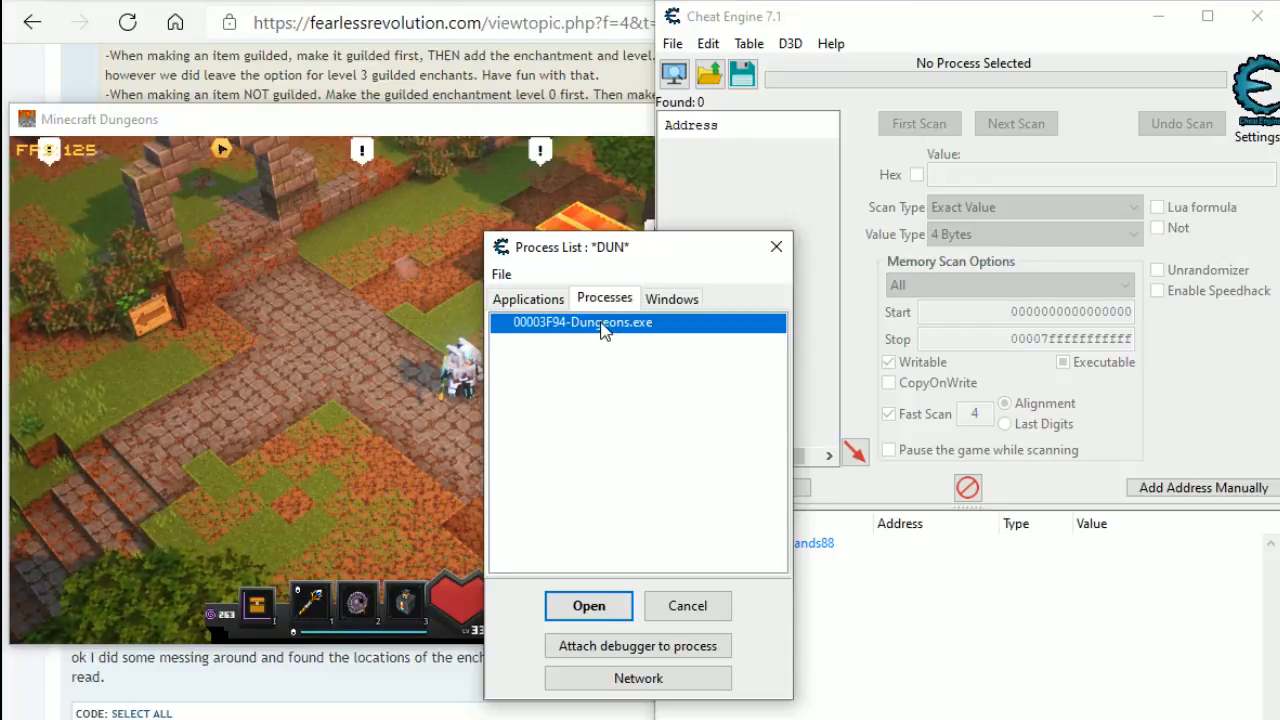
- Attach to Dungeons.exe, keep the loaded address list, and expand the table entry
click(588, 605)
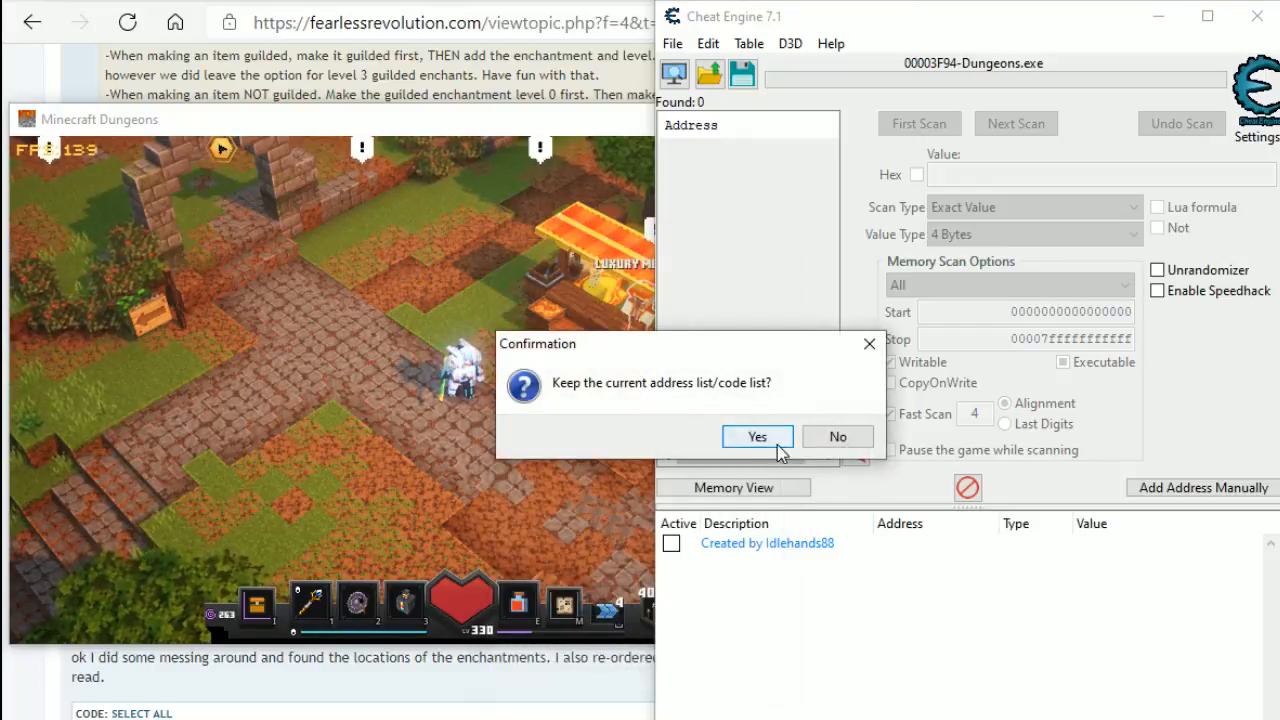
click(757, 436)
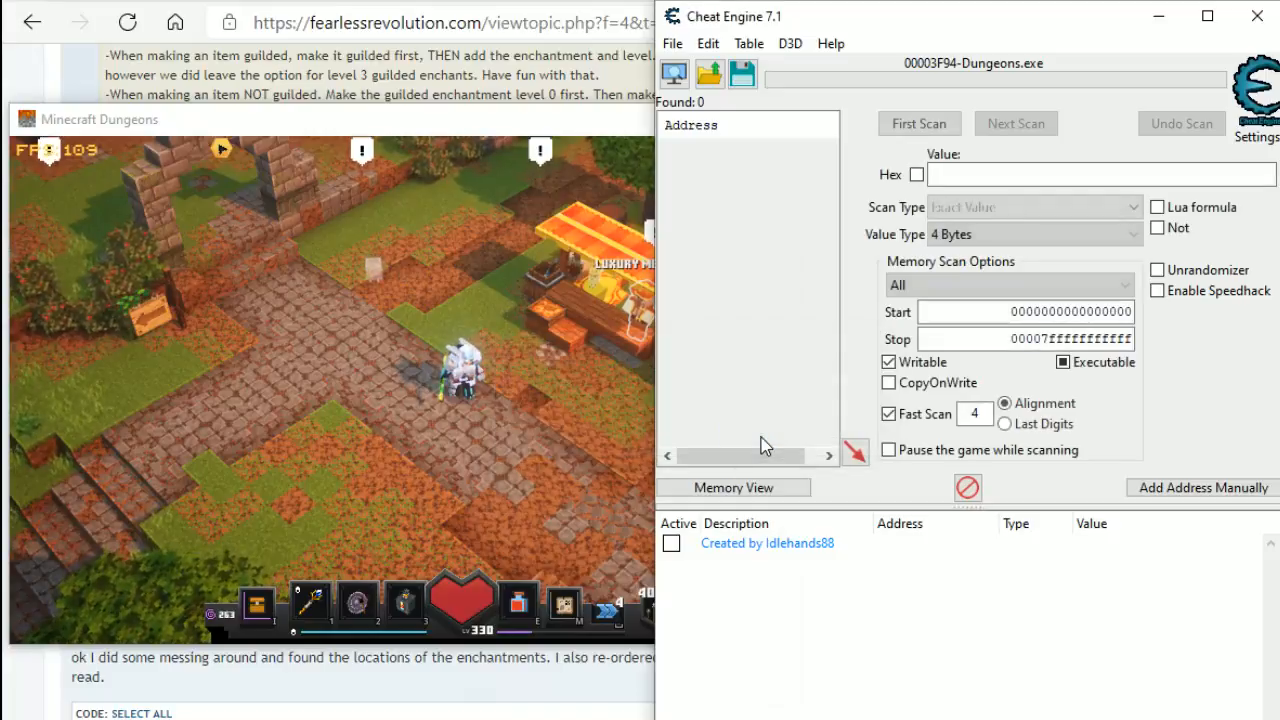
click(917, 123)
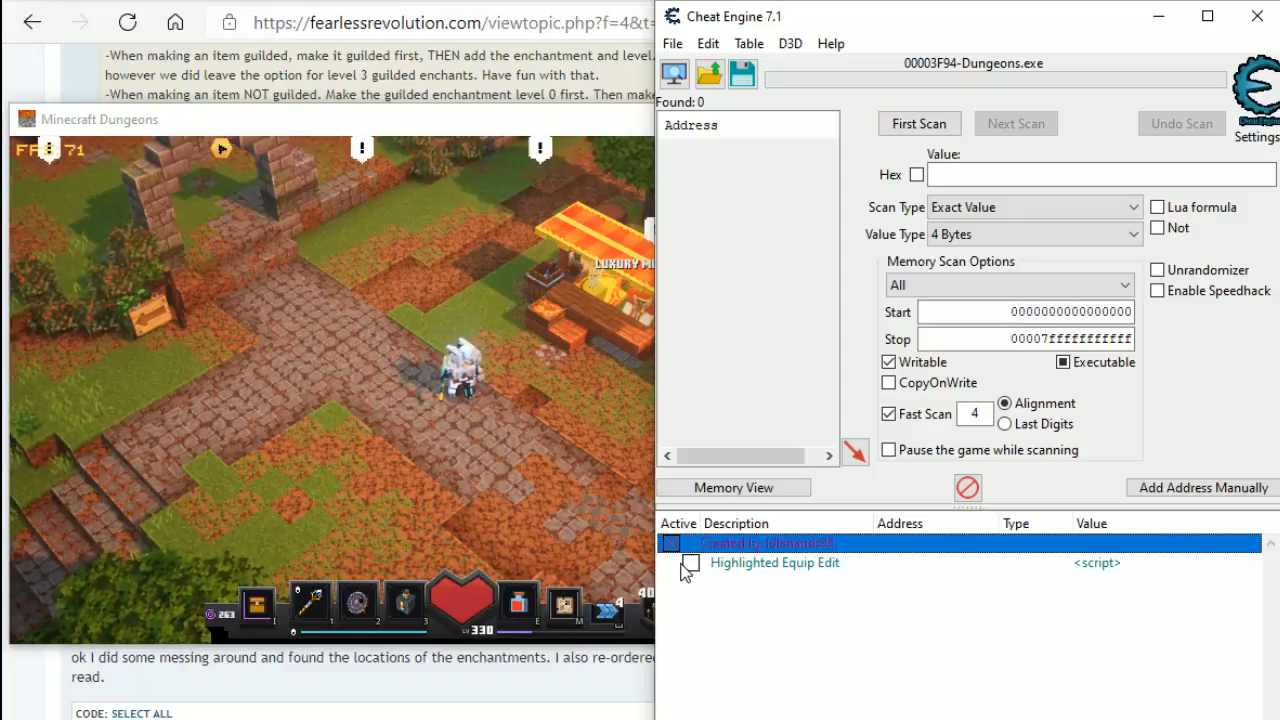
- Enable the Idlehands88 table and activate the Highlighted Equip Edit script
click(691, 562)
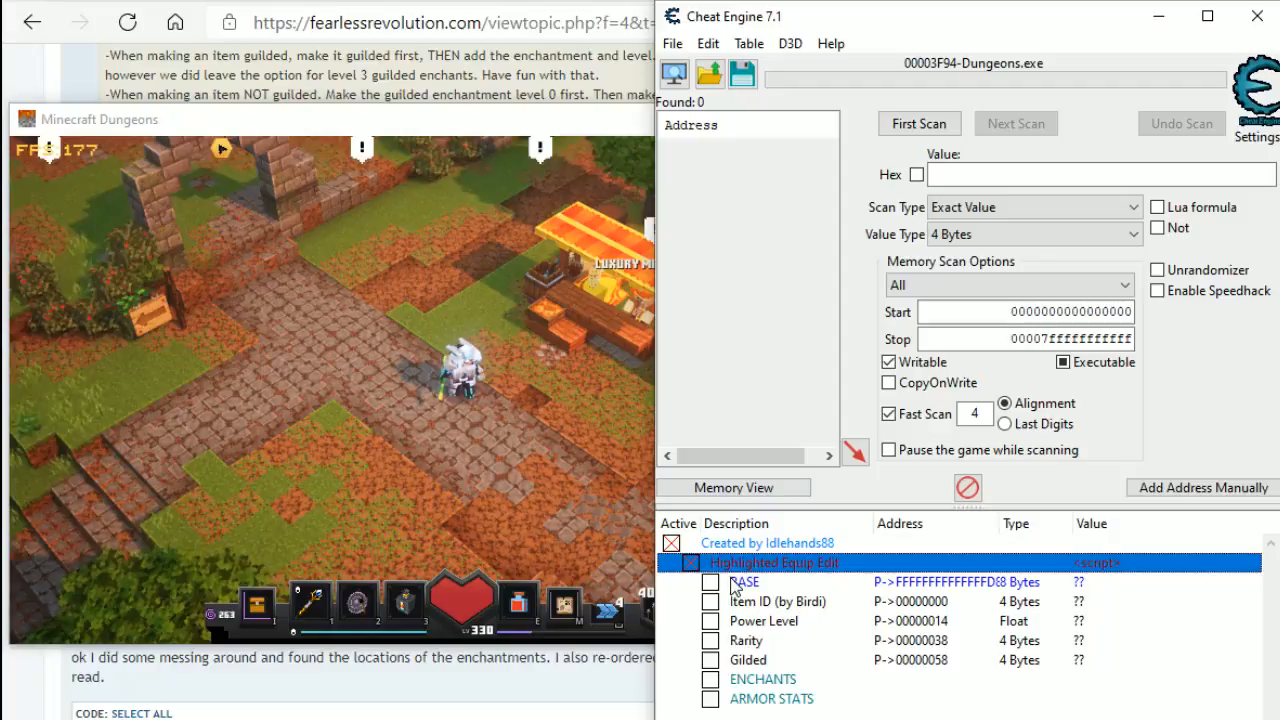
click(691, 562)
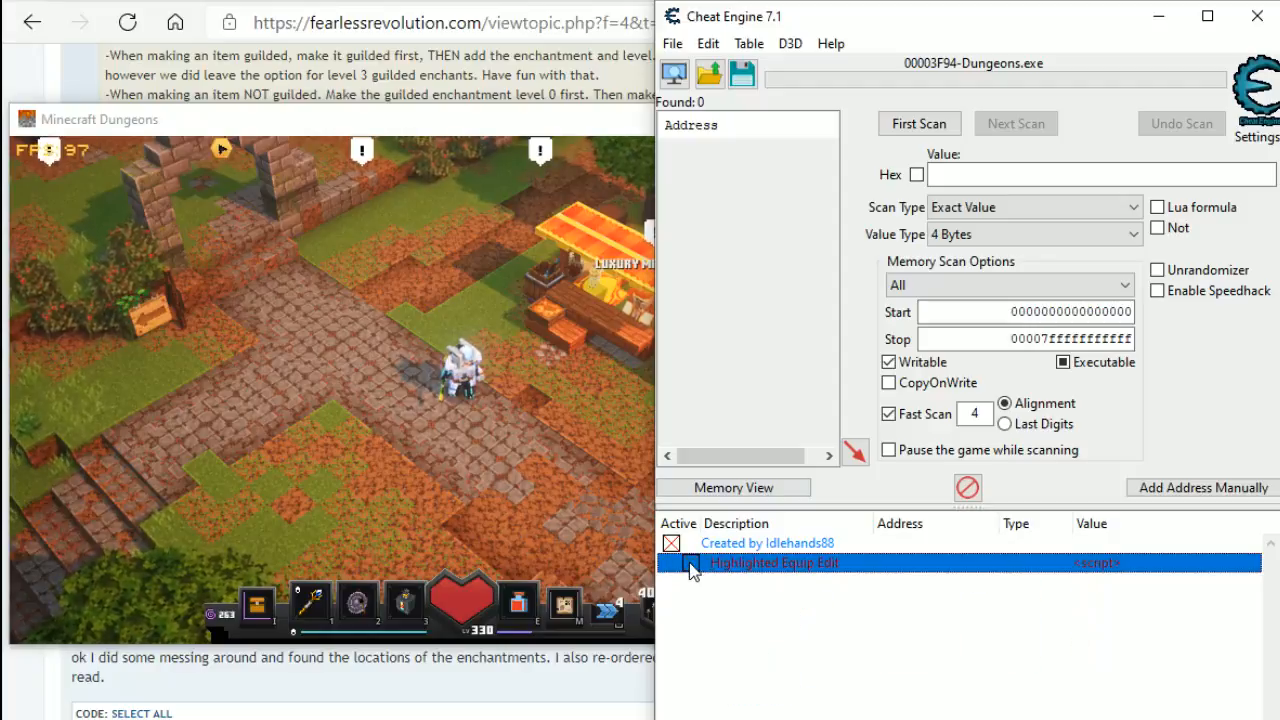
click(692, 563)
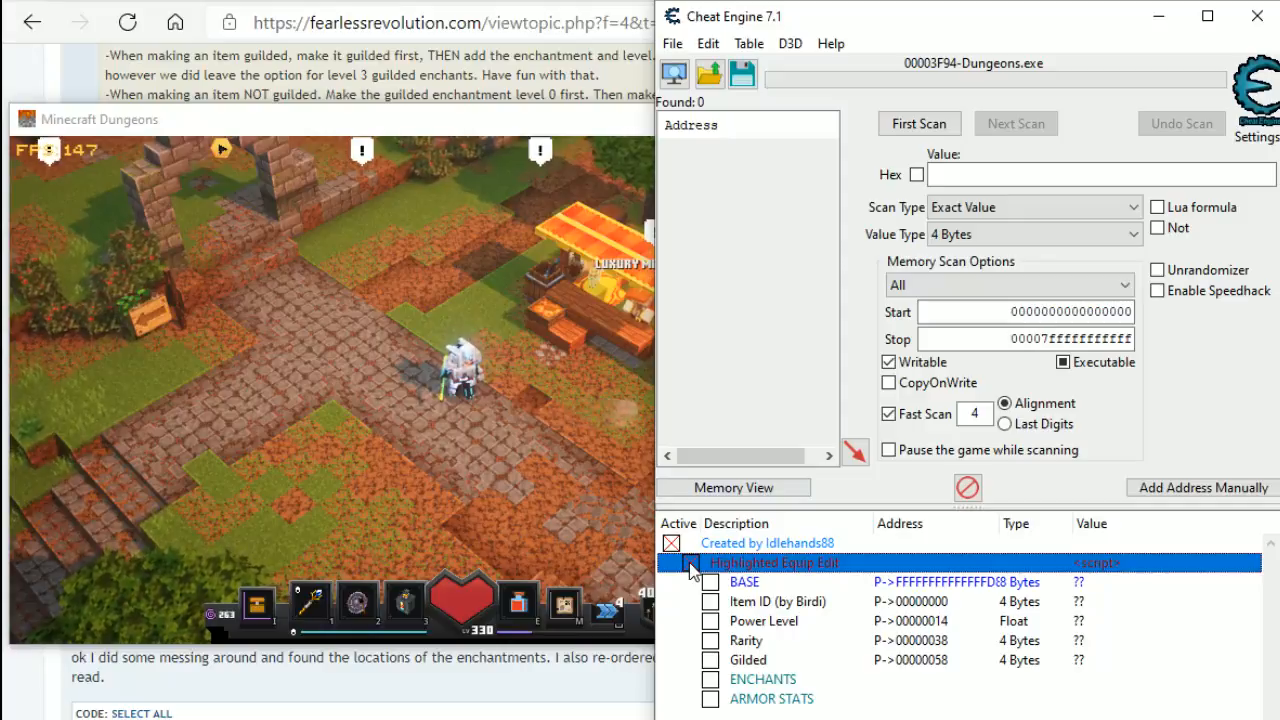
click(693, 563)
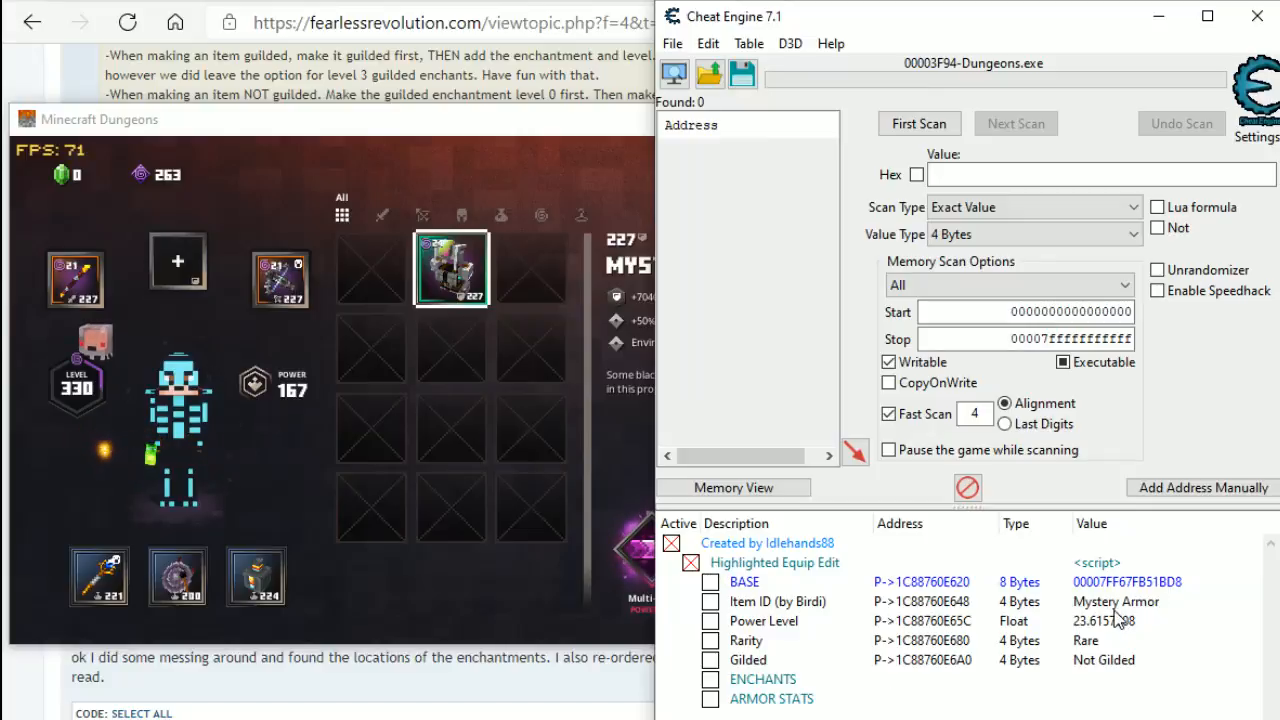
- Change the highlighted item's ID from Mystery Armor to Scale Mail
double_click(1115, 601)
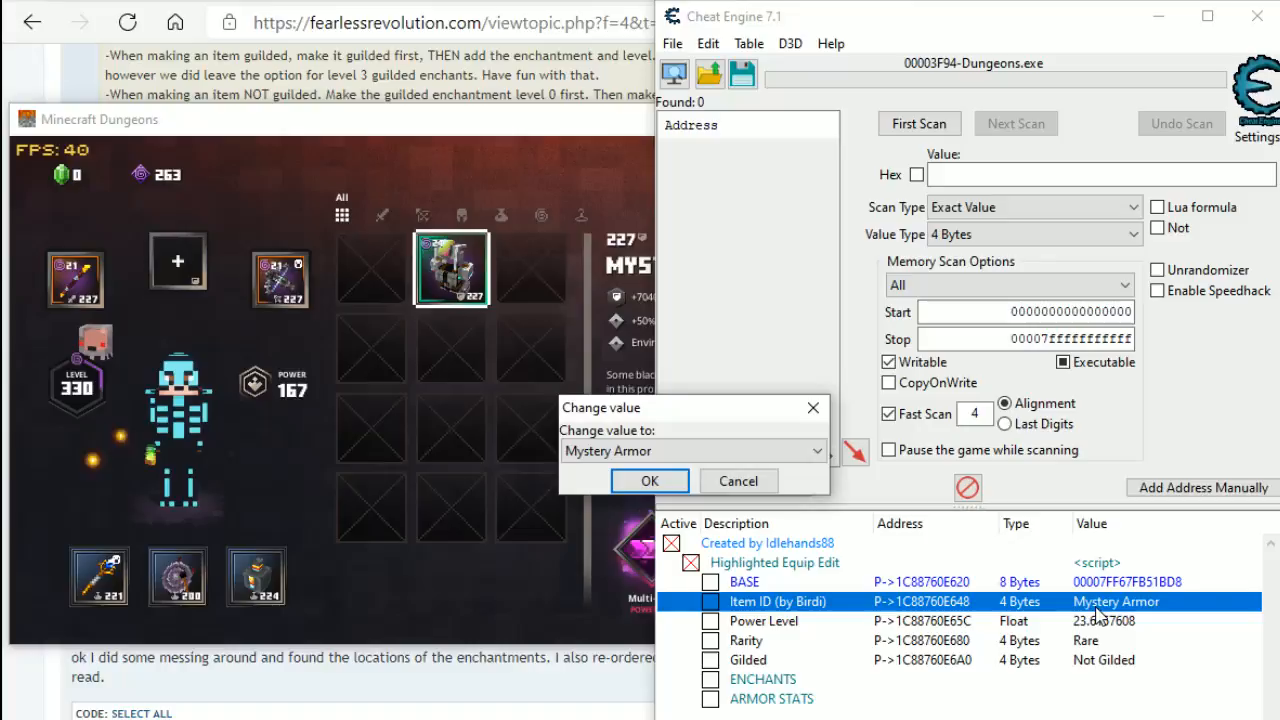
click(814, 450)
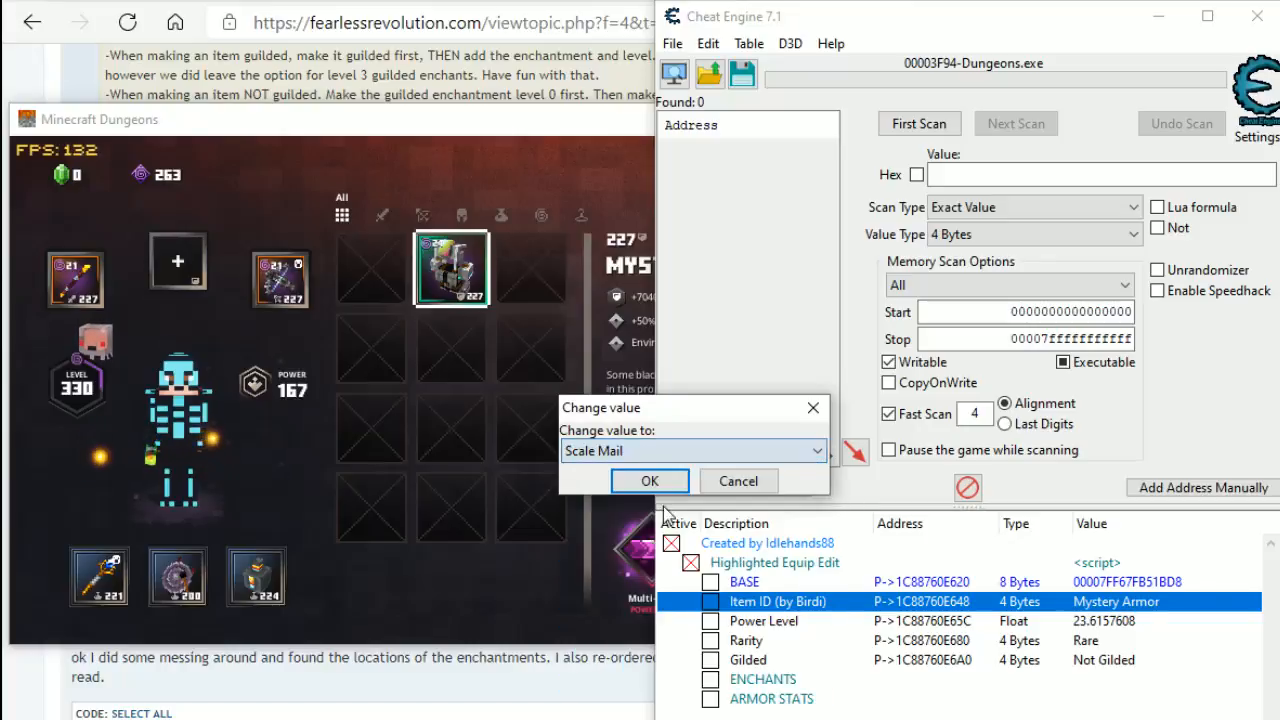
click(649, 481)
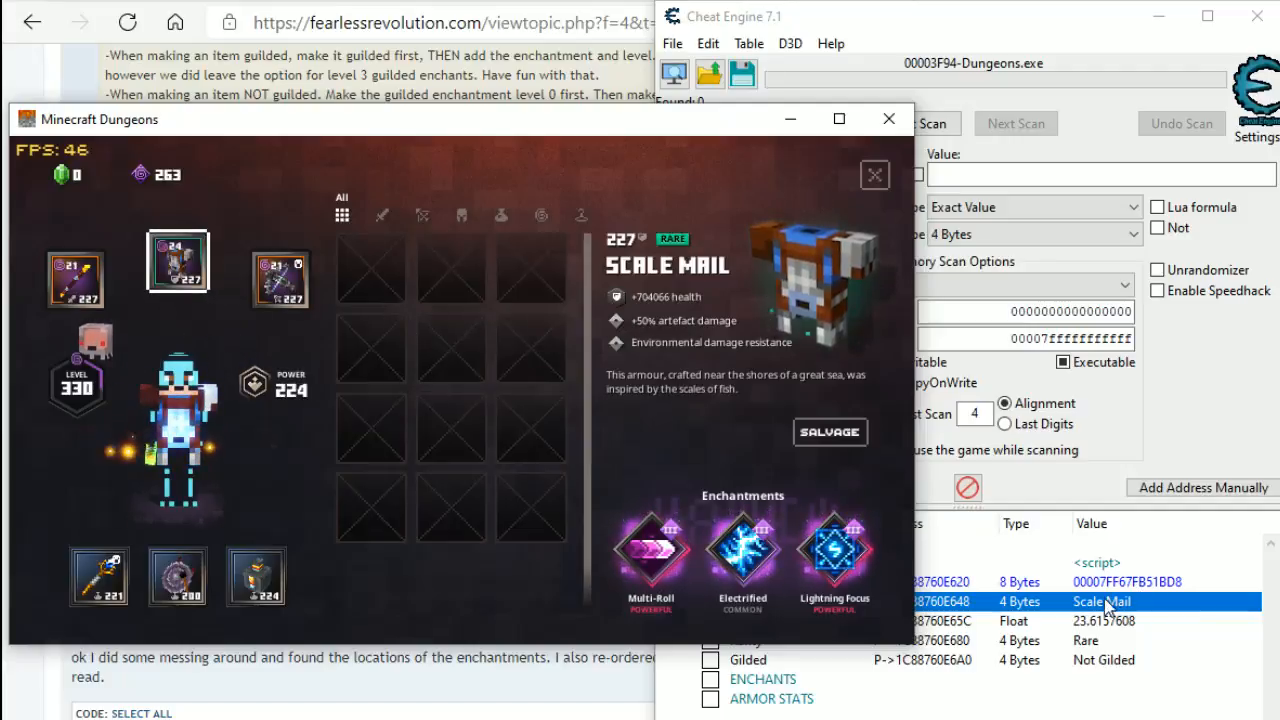
- Change the item ID again, this time to Scatter Mines
double_click(1101, 601)
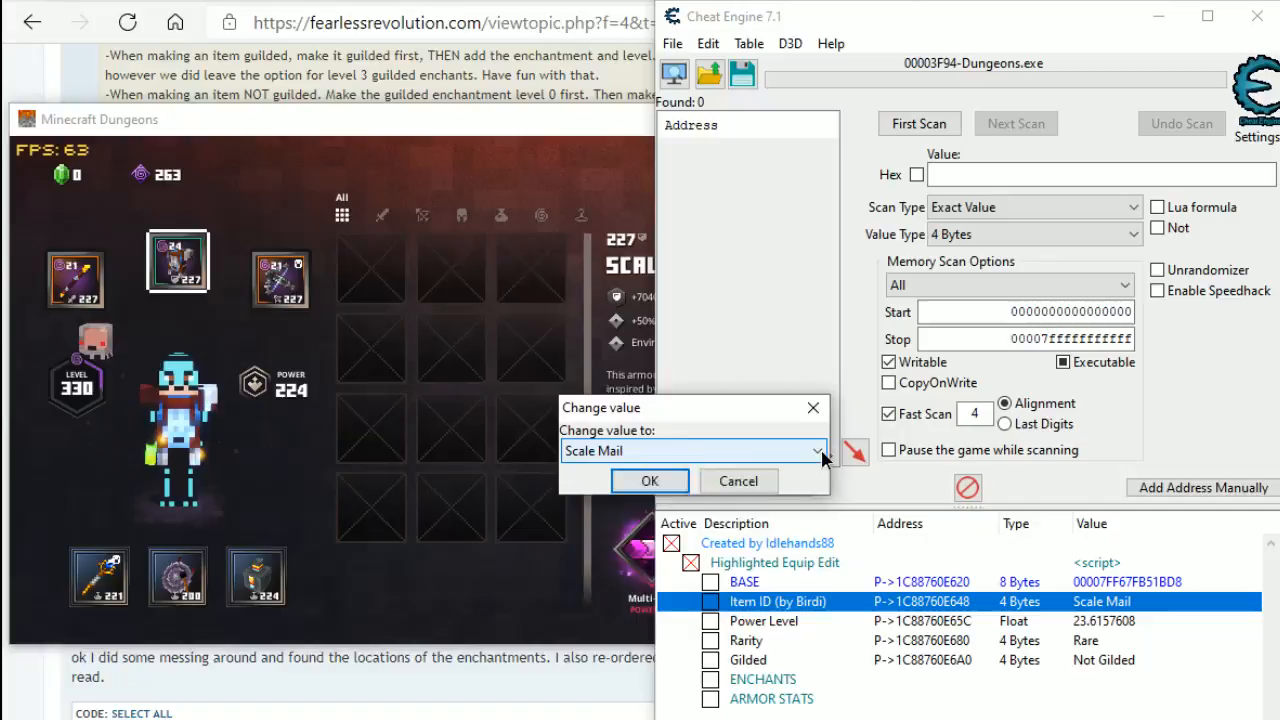
click(816, 451)
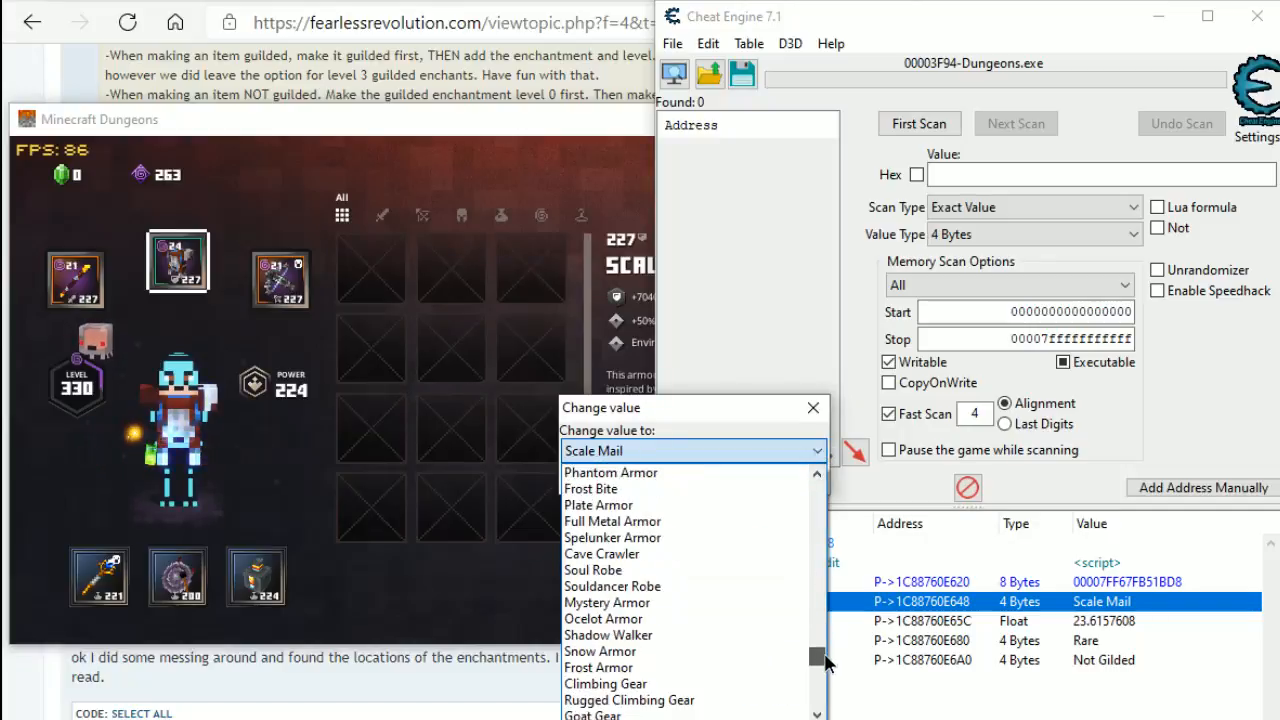
click(600, 472)
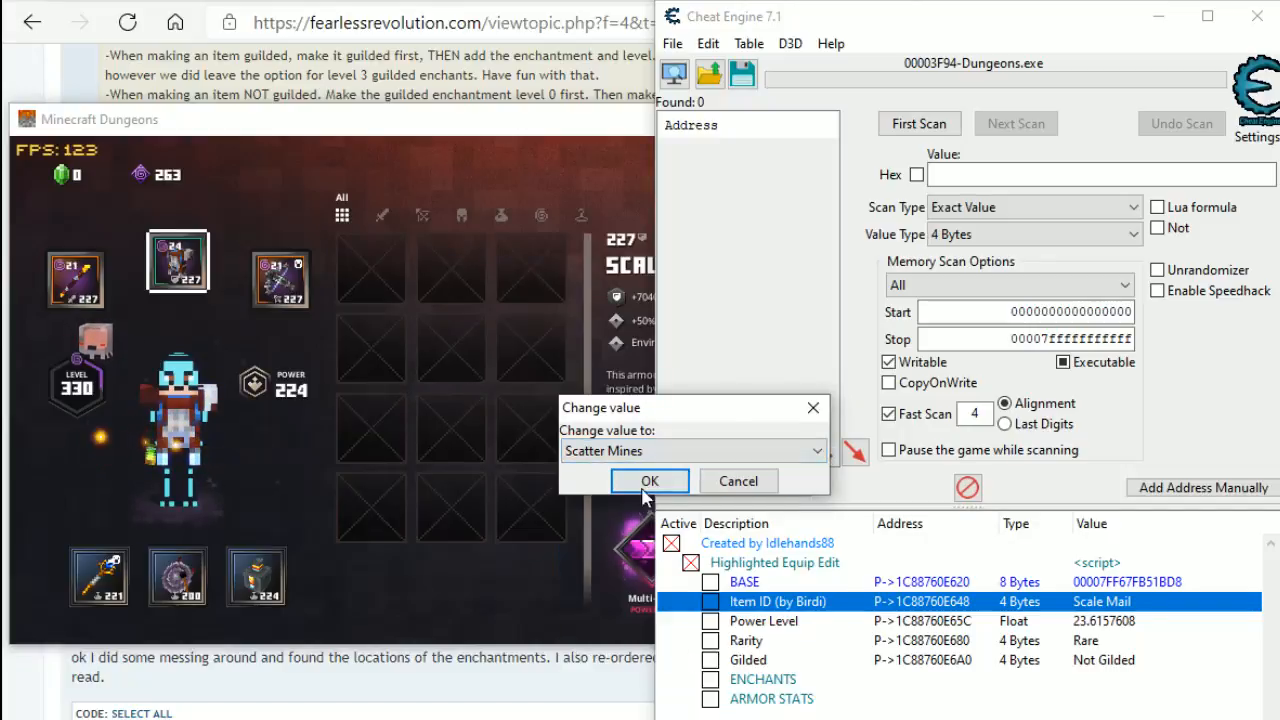
click(649, 481)
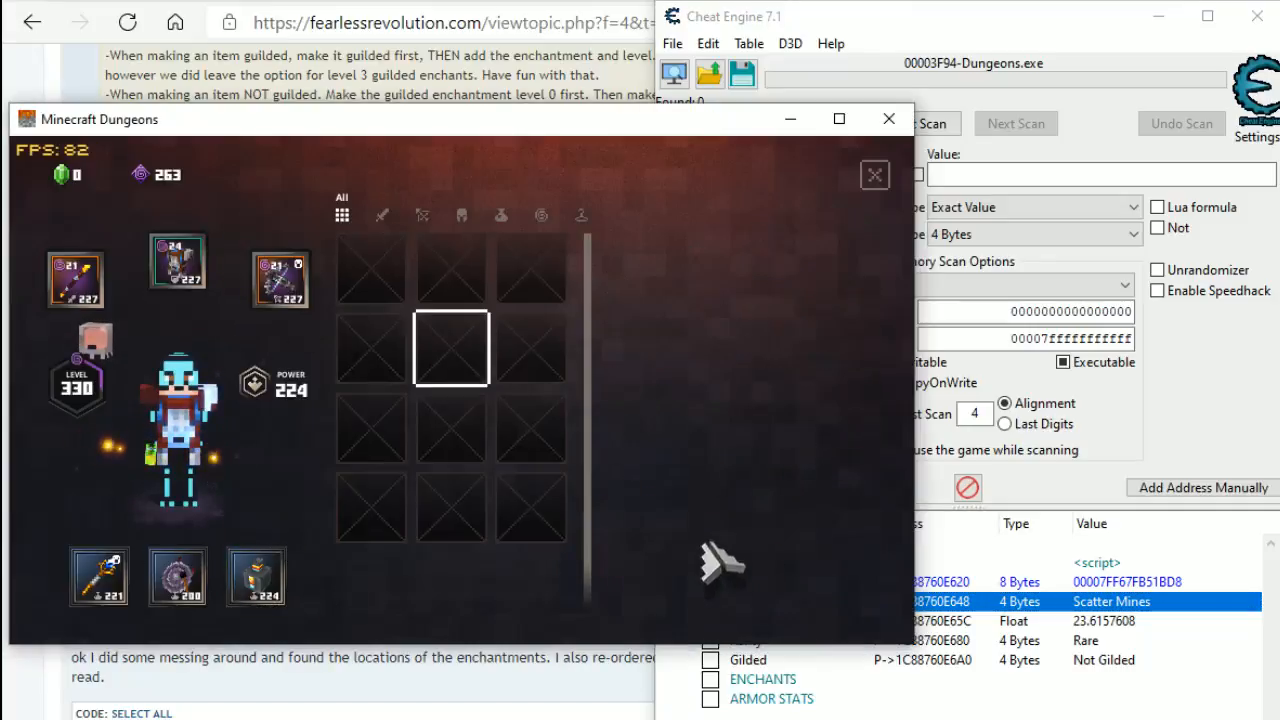
click(371, 268)
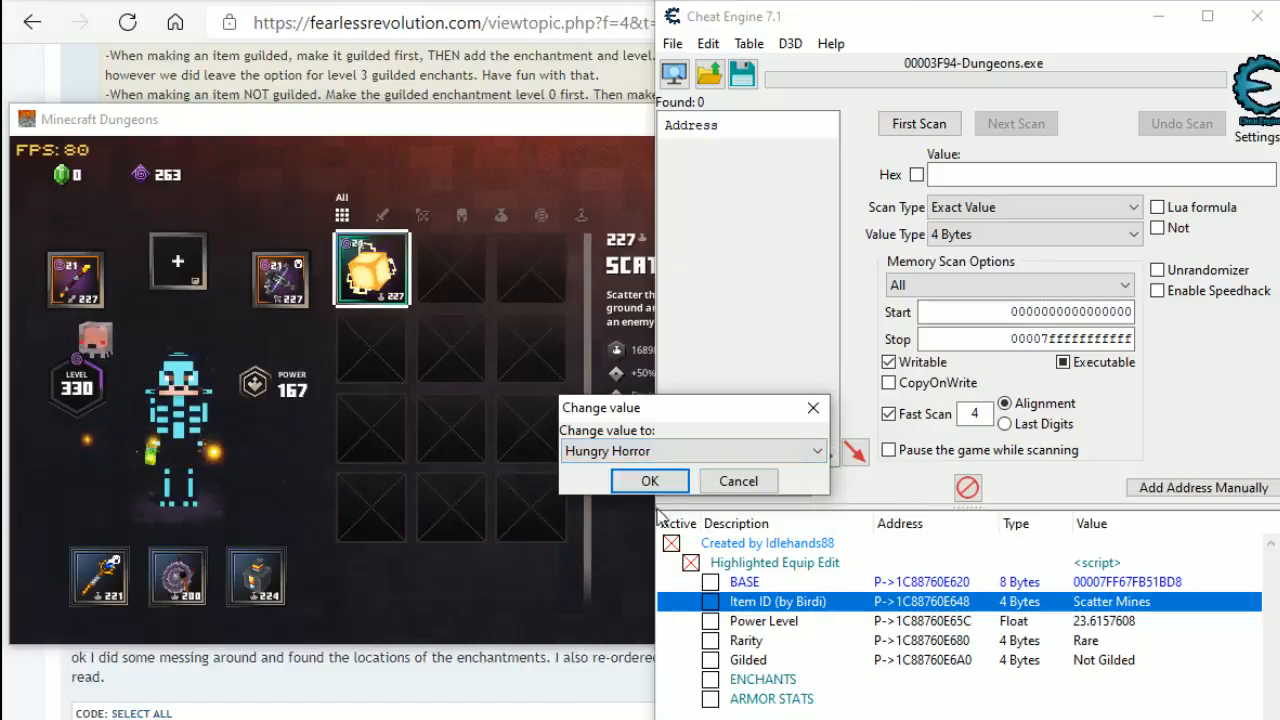
- Confirm Hungry Horror as the new Item ID and return to the cheat table
click(649, 481)
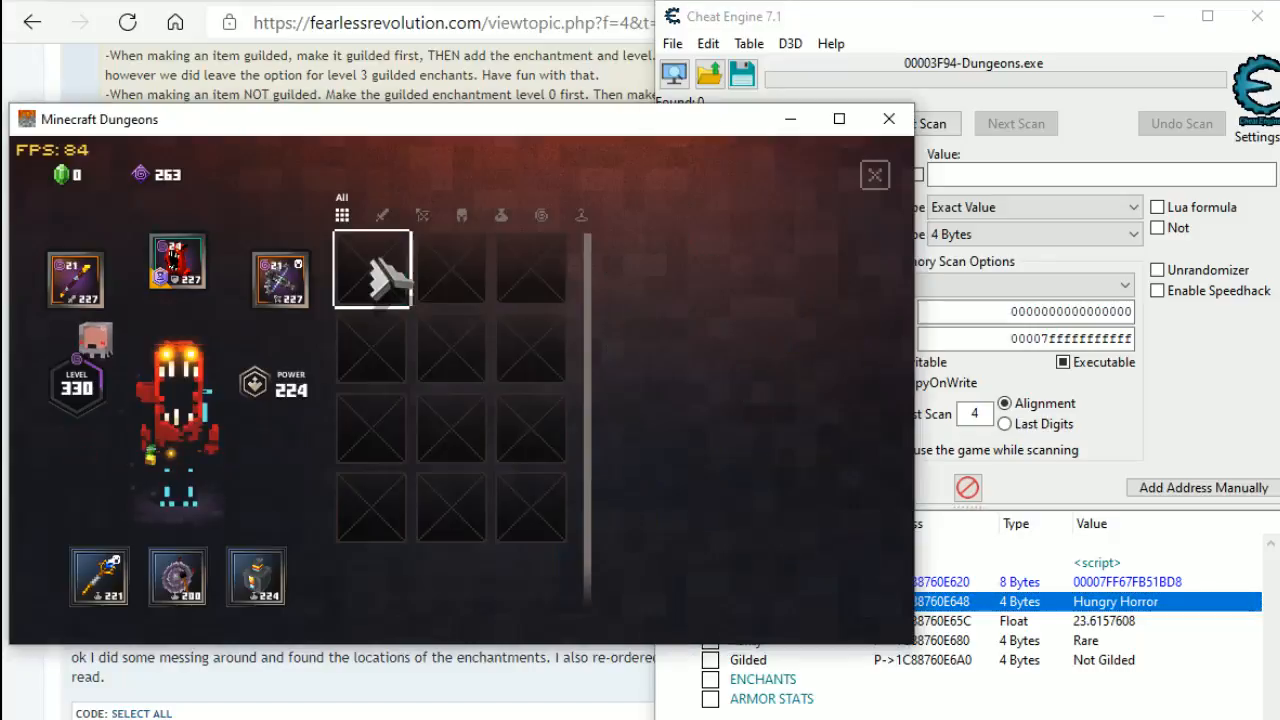
click(177, 261)
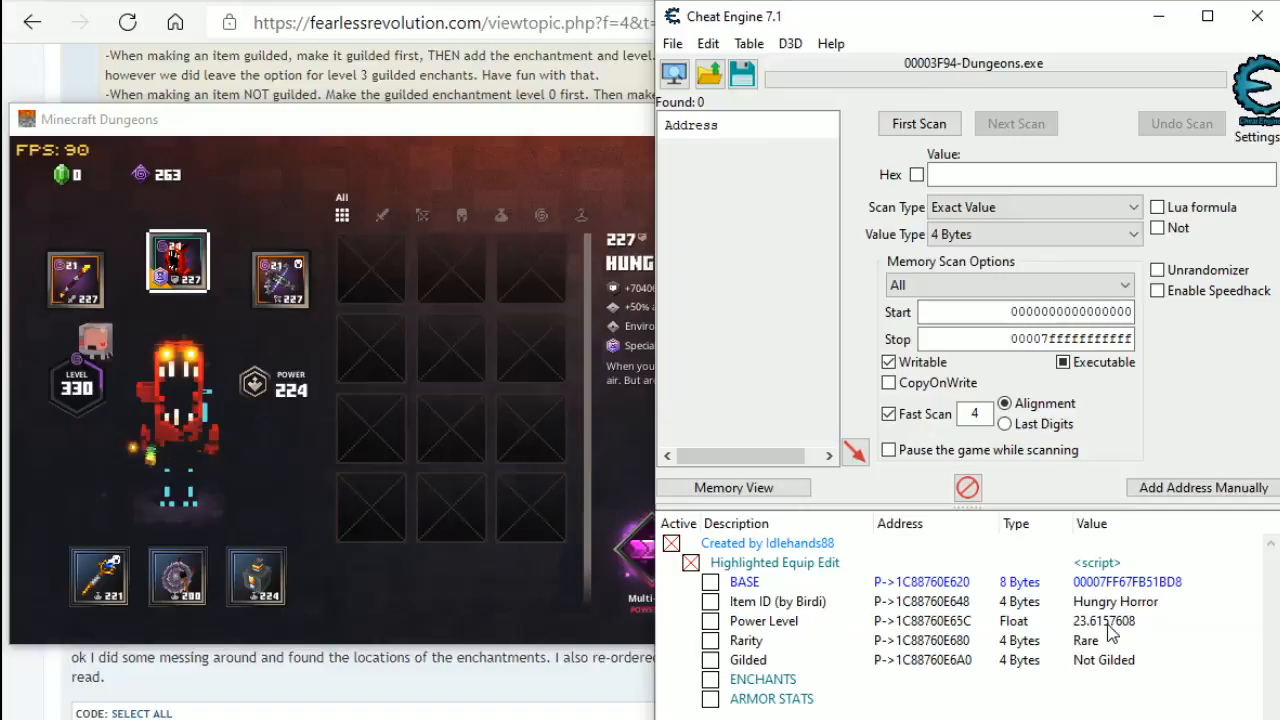
- Change the Hungry Horror's Power Level from 23.6157608 to 250
double_click(1103, 620)
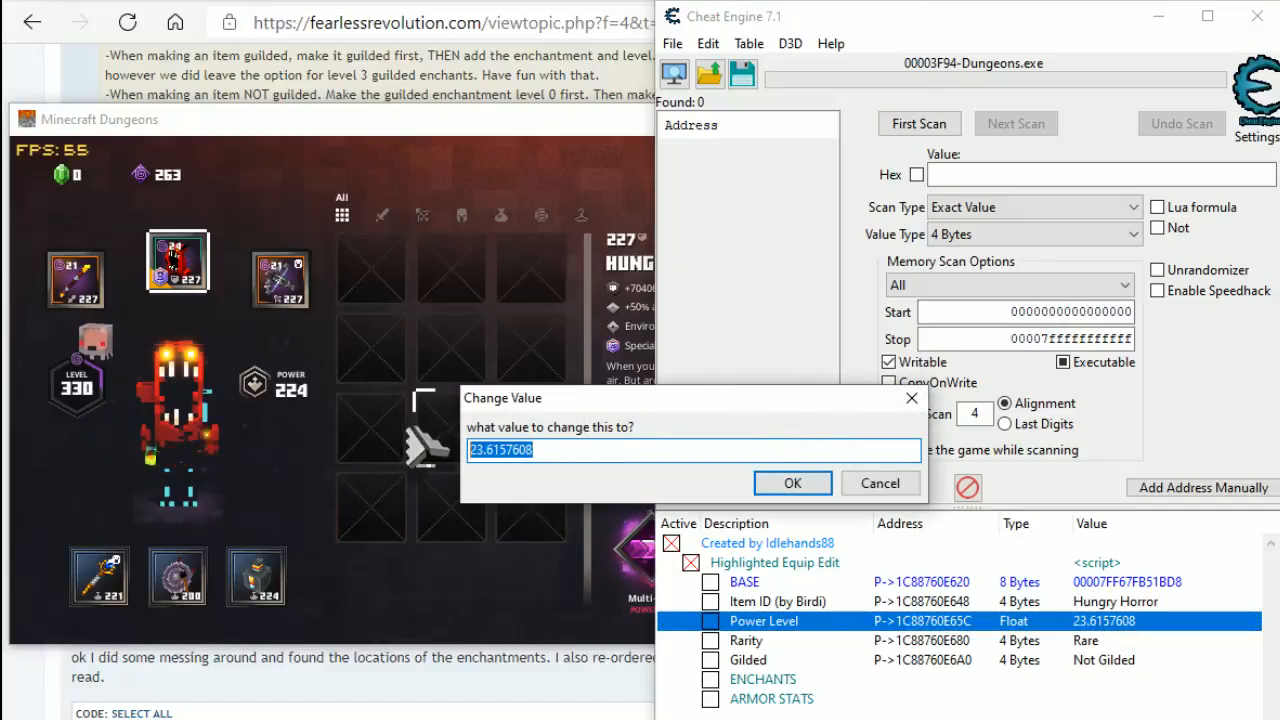
text(2)
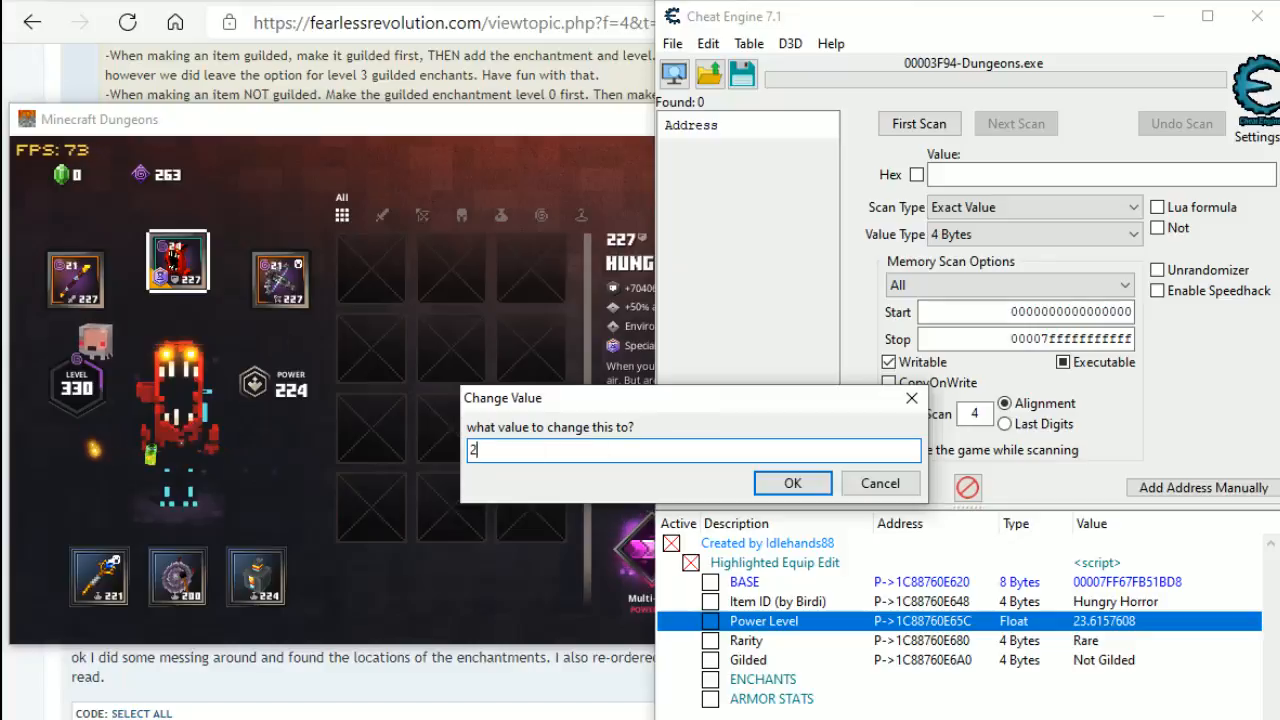
text(50)
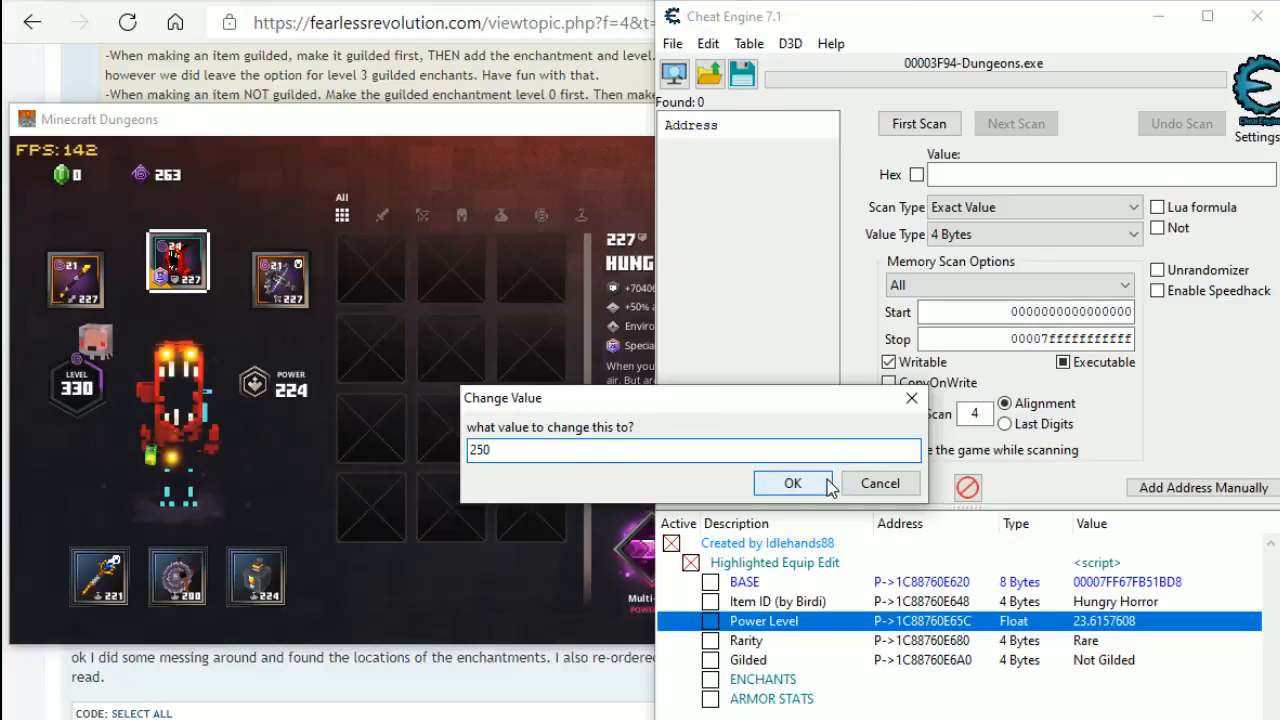
click(792, 483)
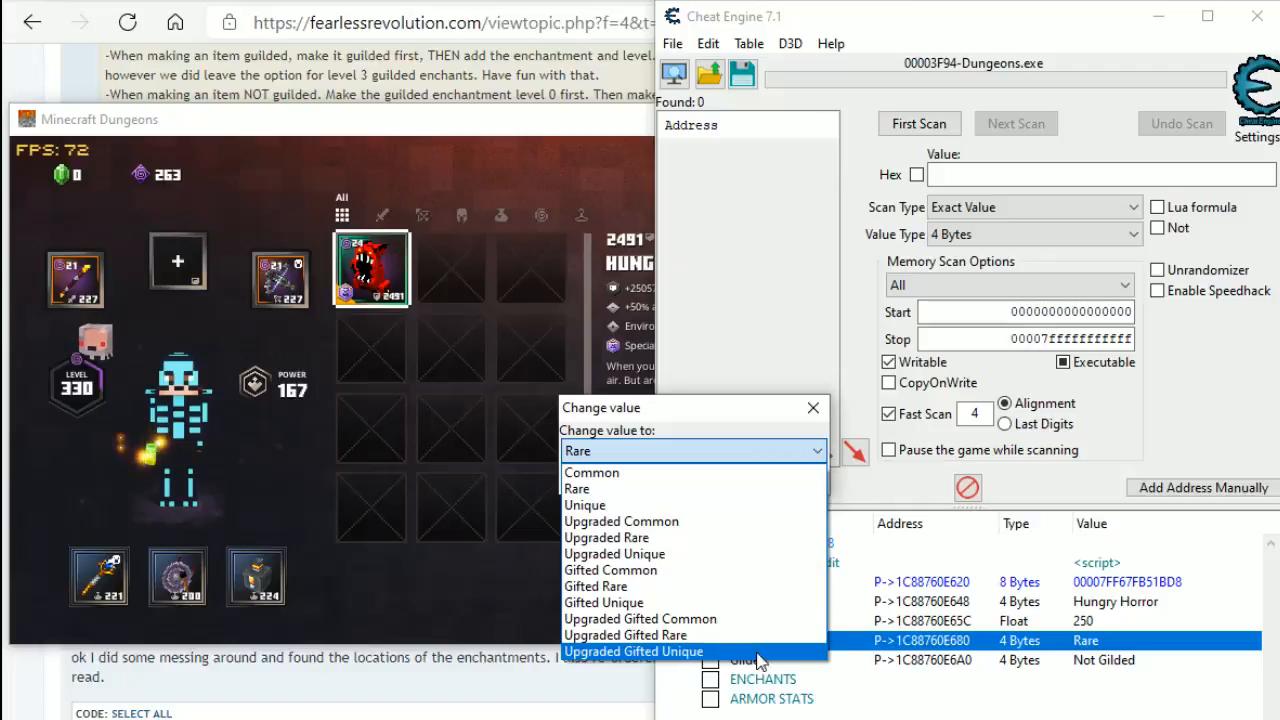
mouse_move(625, 635)
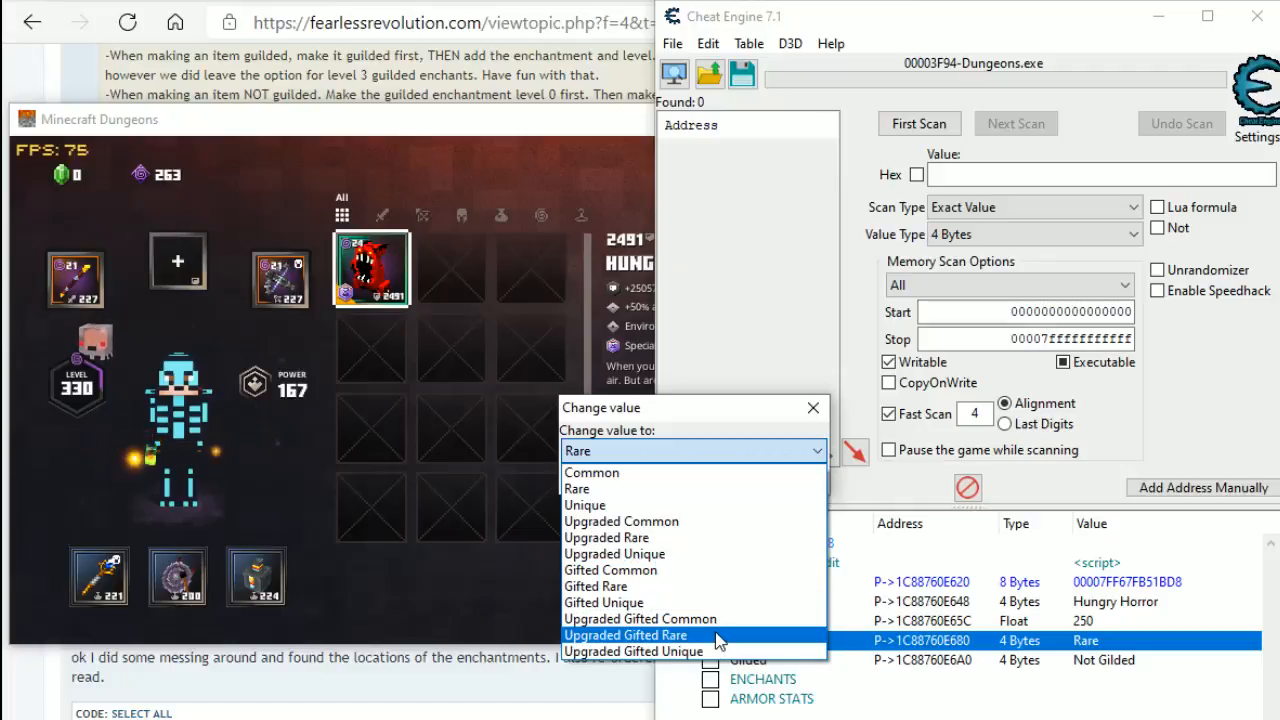
mouse_move(687, 537)
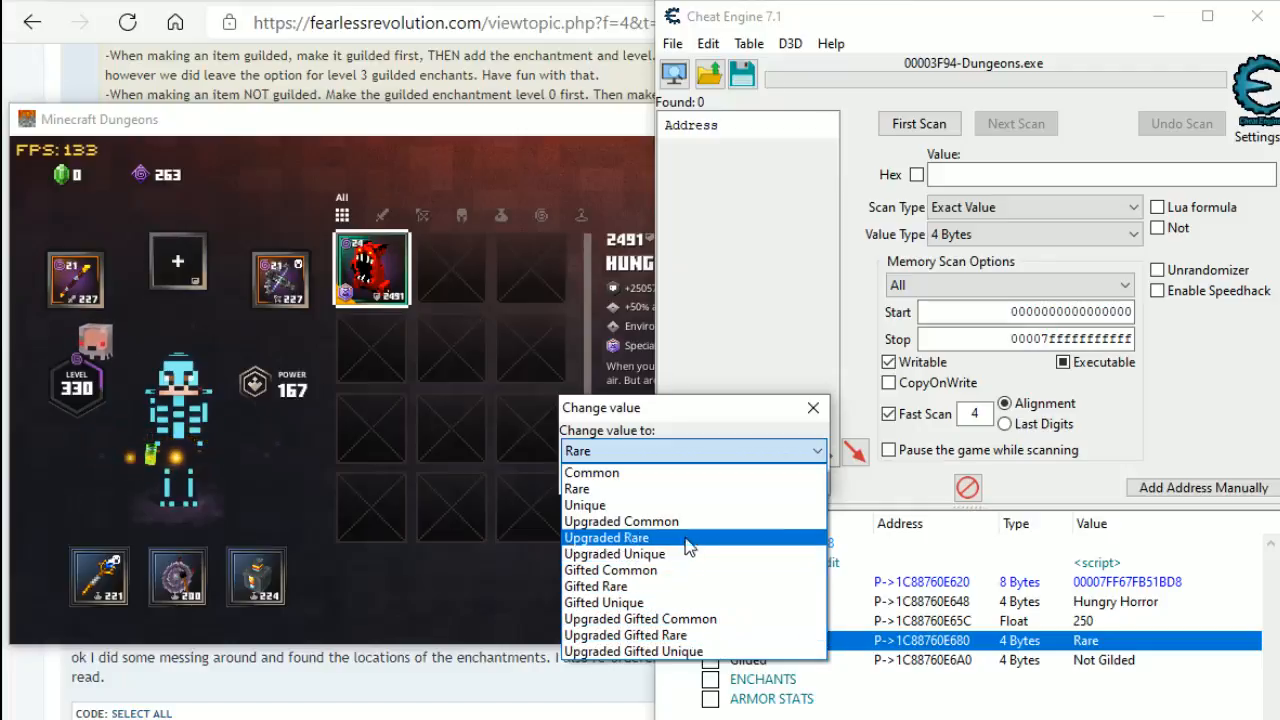
mouse_move(585, 505)
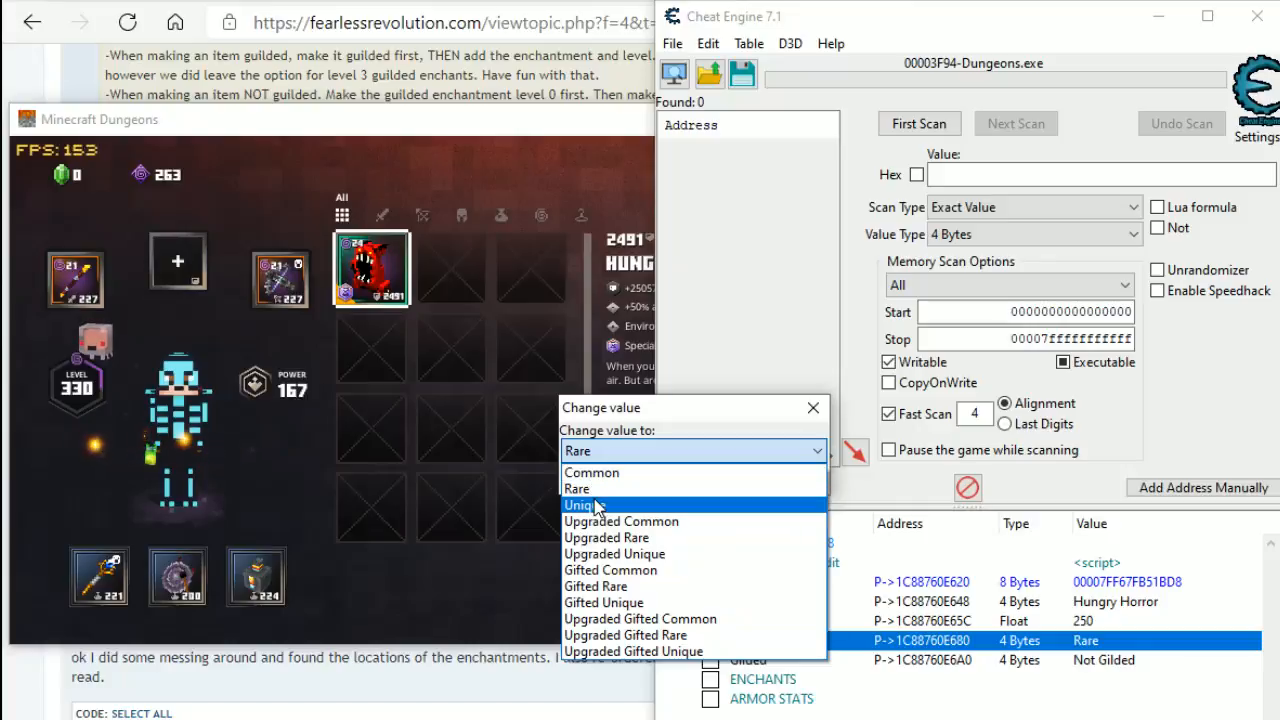
- Set the Hungry Horror's rarity to Unique and start editing its Gilded value
click(582, 505)
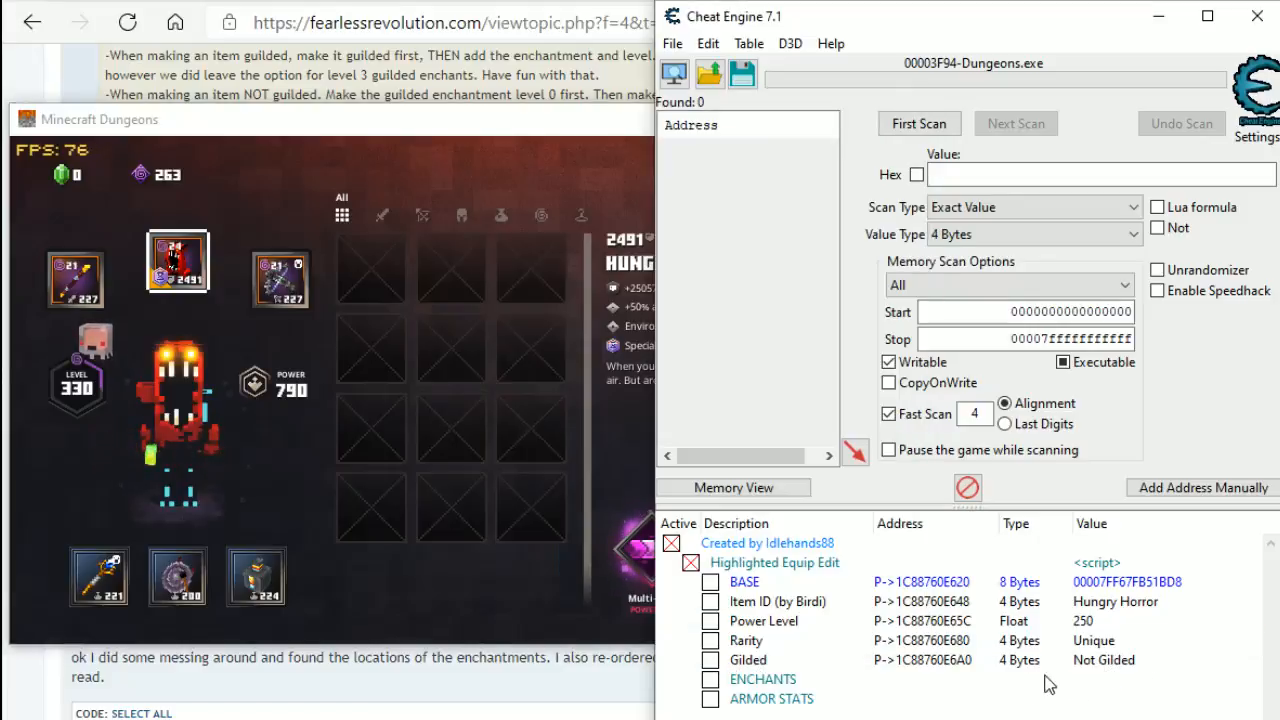
double_click(748, 659)
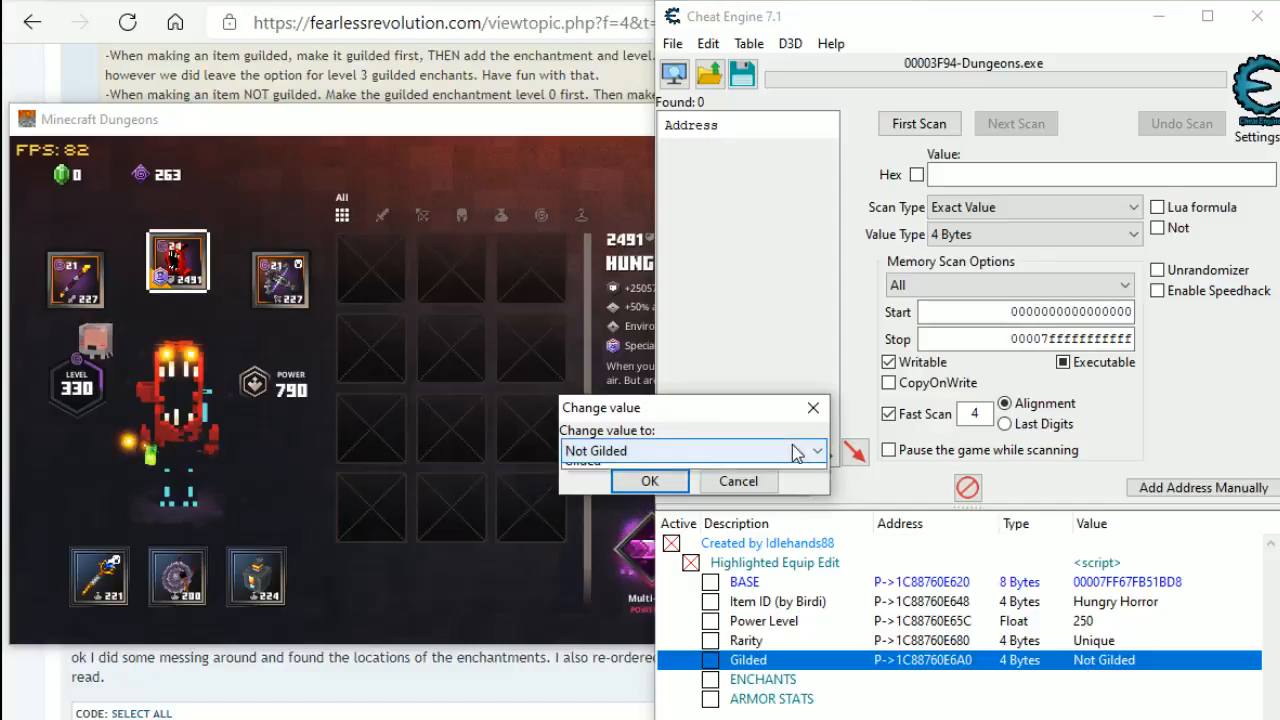
- Make the Hungry Horror Gilded and expand its ENCHANTS entries
click(649, 481)
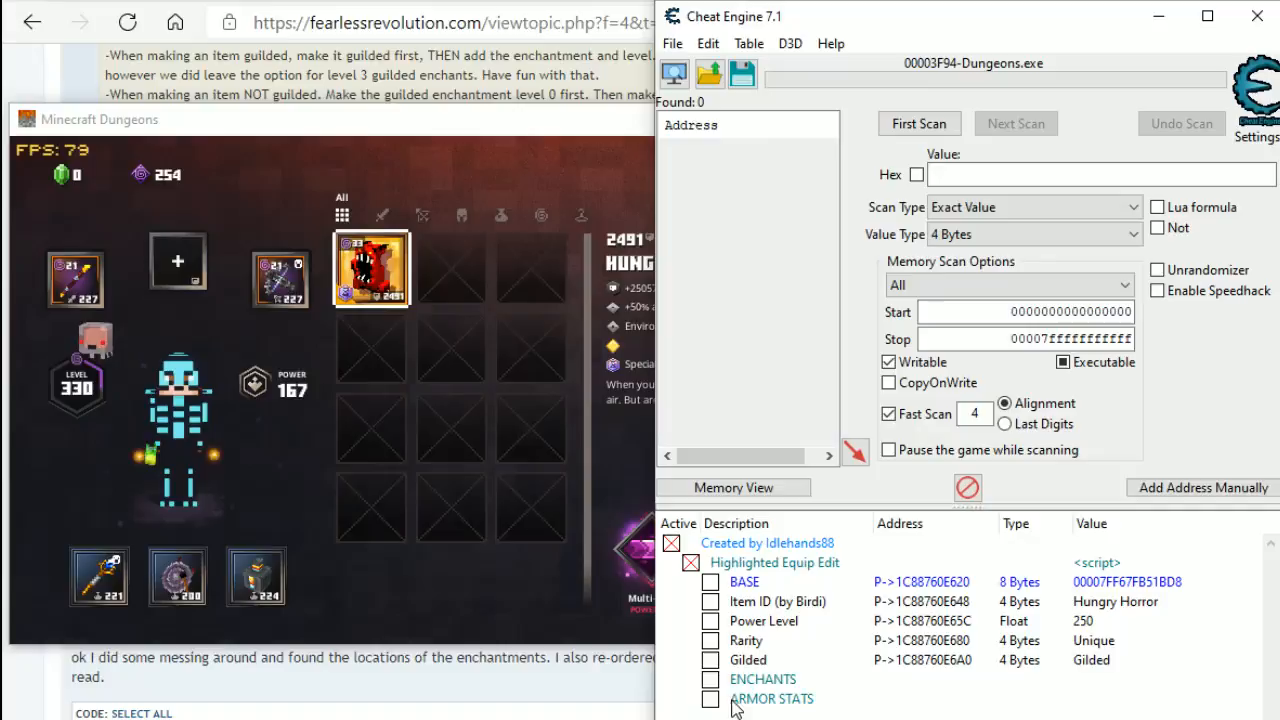
click(698, 679)
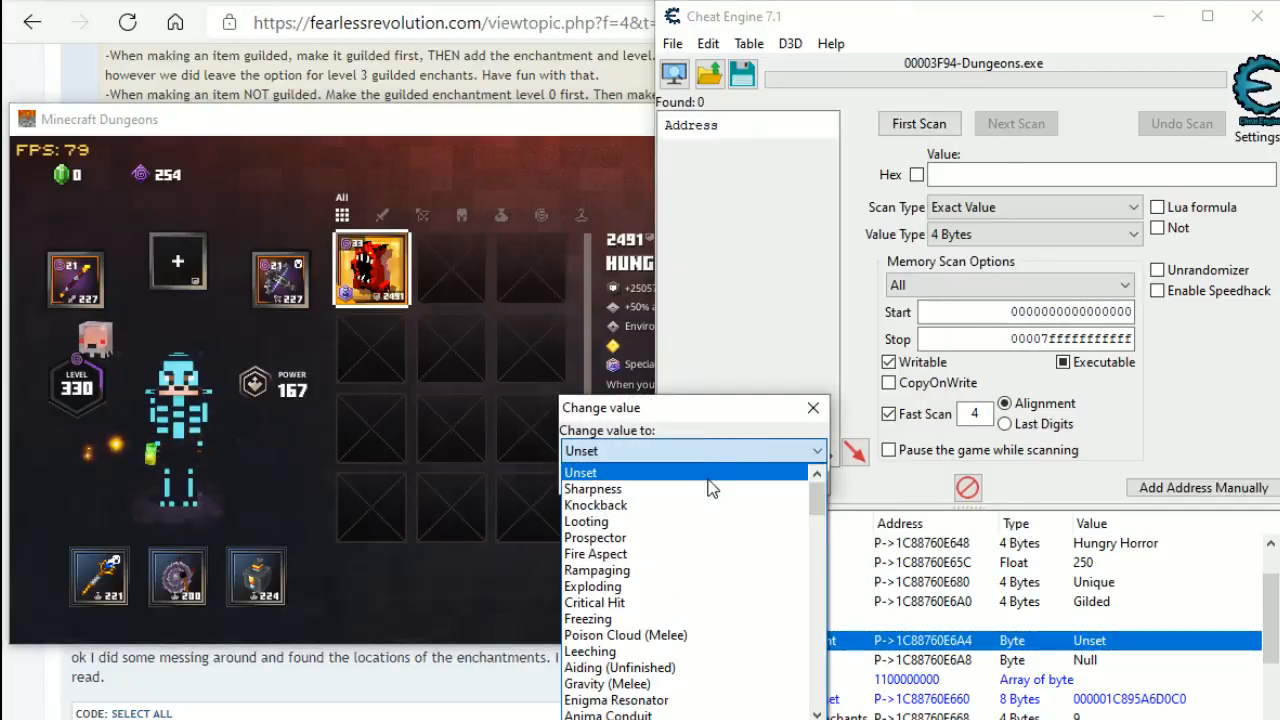
mouse_move(685, 554)
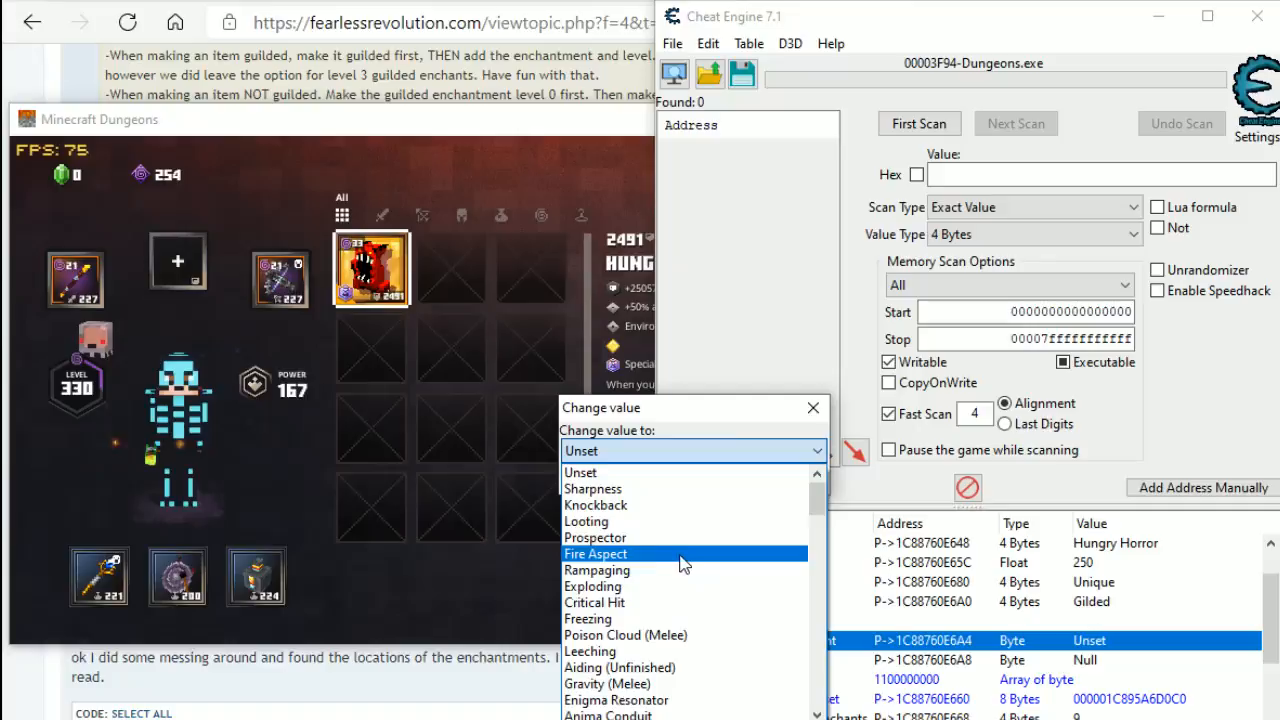
- Set the Gilded Enchant to Thundering
scroll(down, 3)
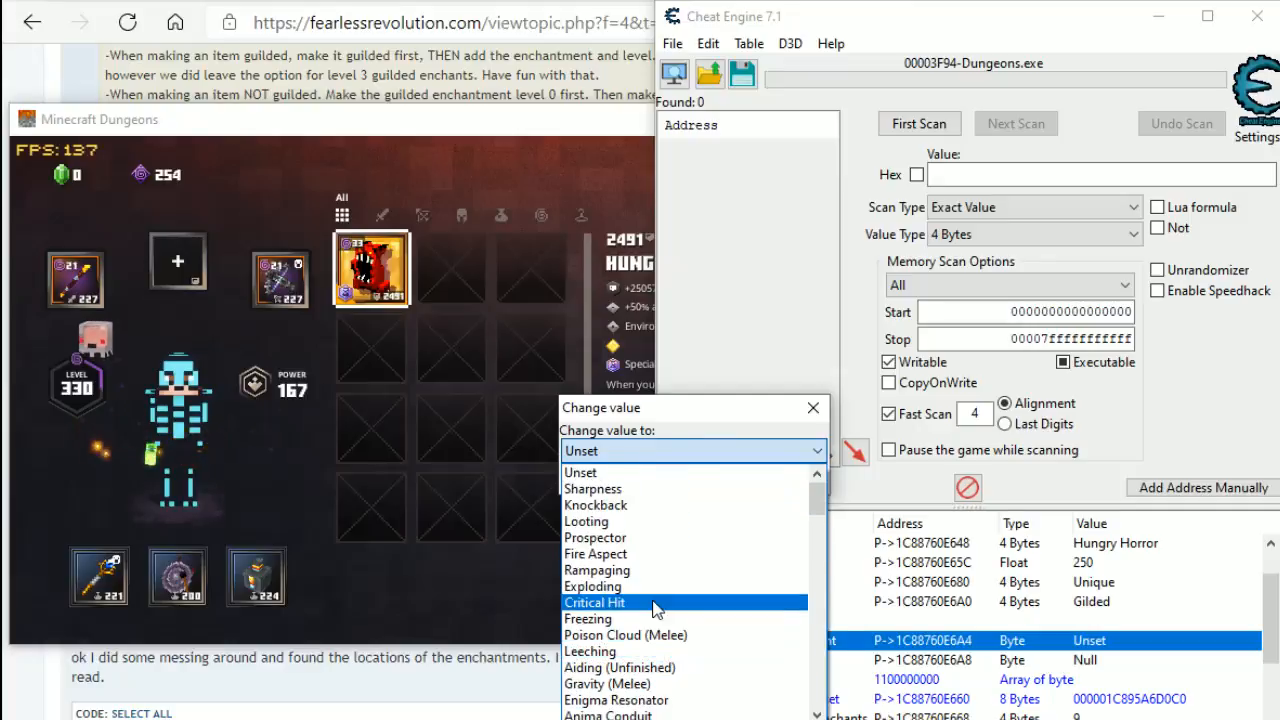
scroll(down, 3)
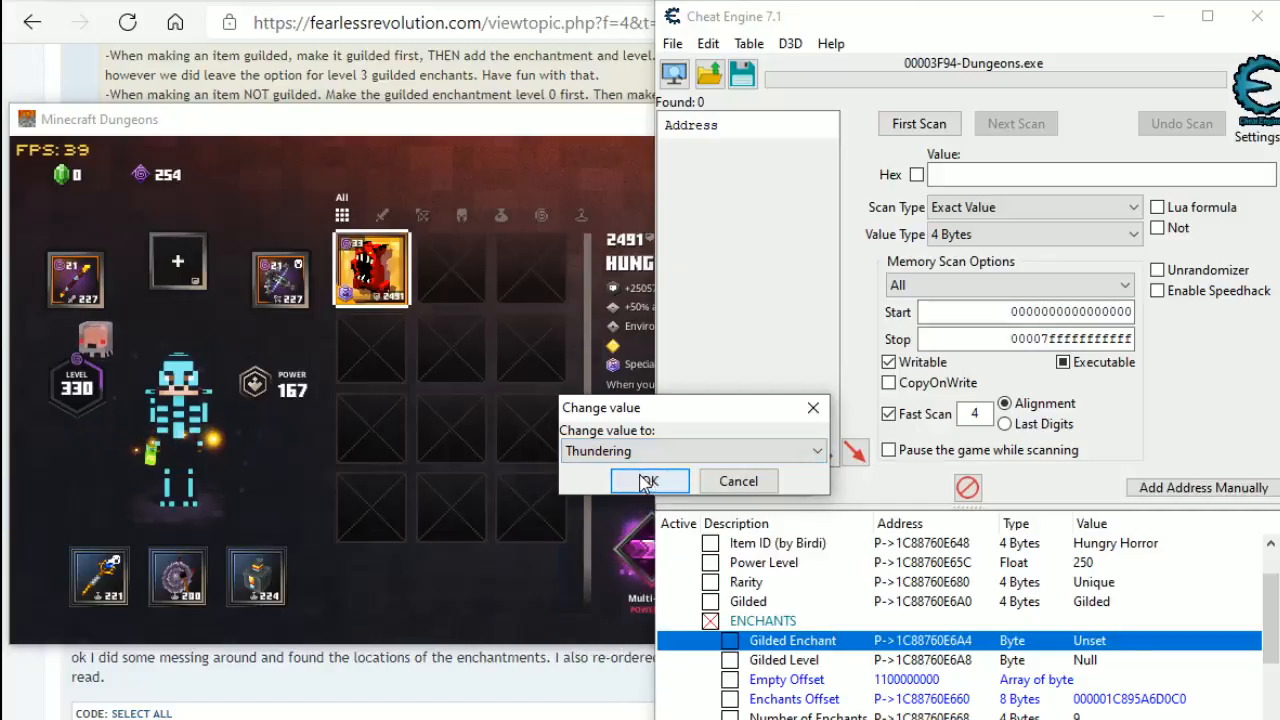
click(648, 481)
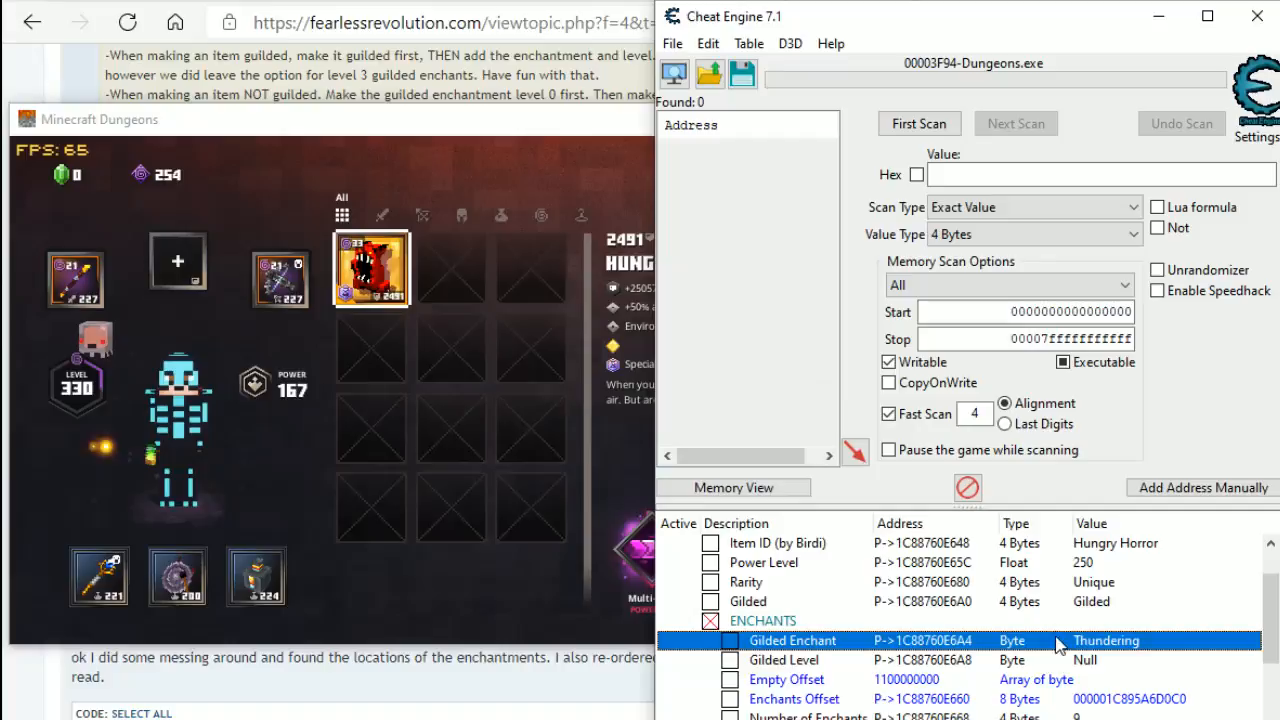
- Set the Gilded Level to Level 3 and return to the cheat table
click(785, 660)
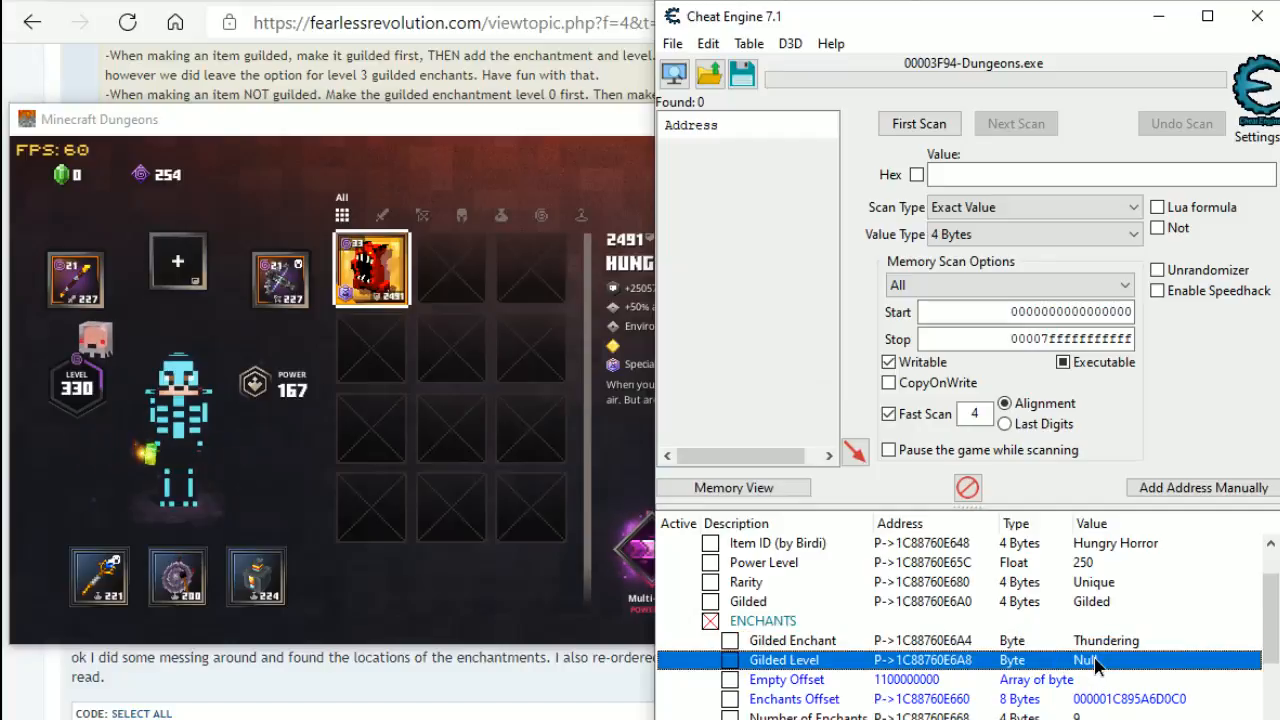
double_click(1090, 660)
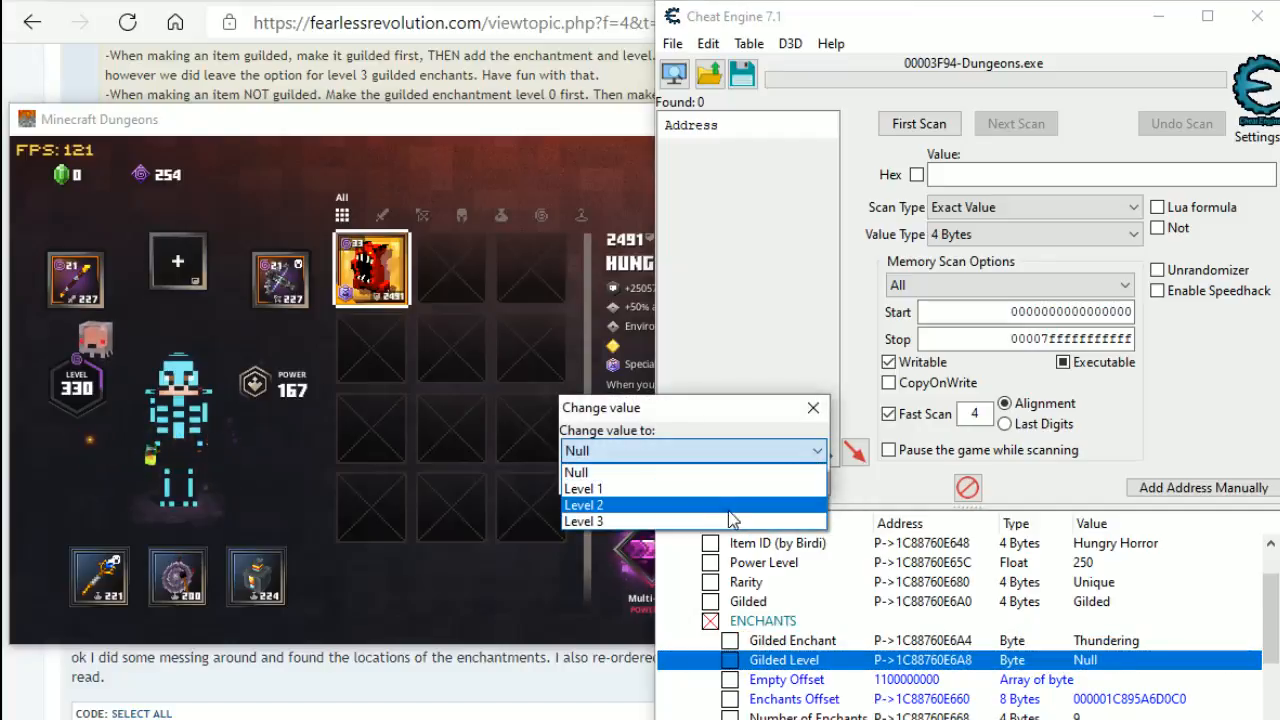
click(584, 521)
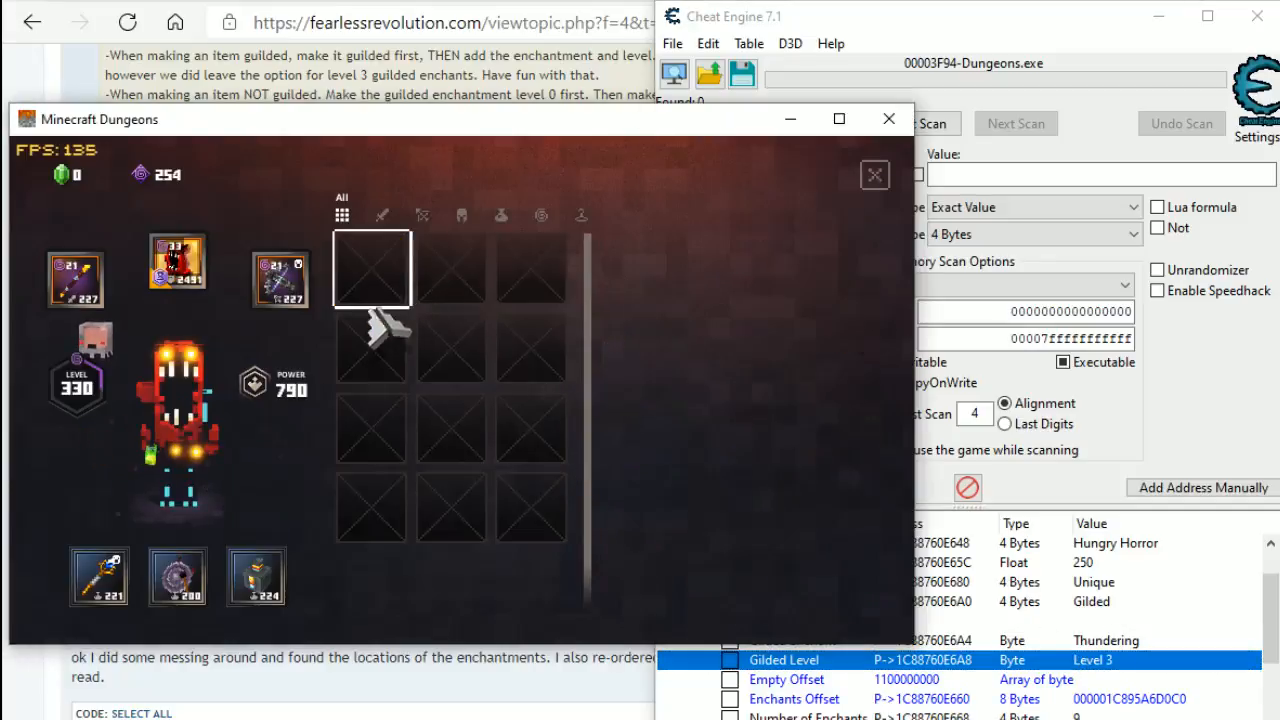
click(177, 262)
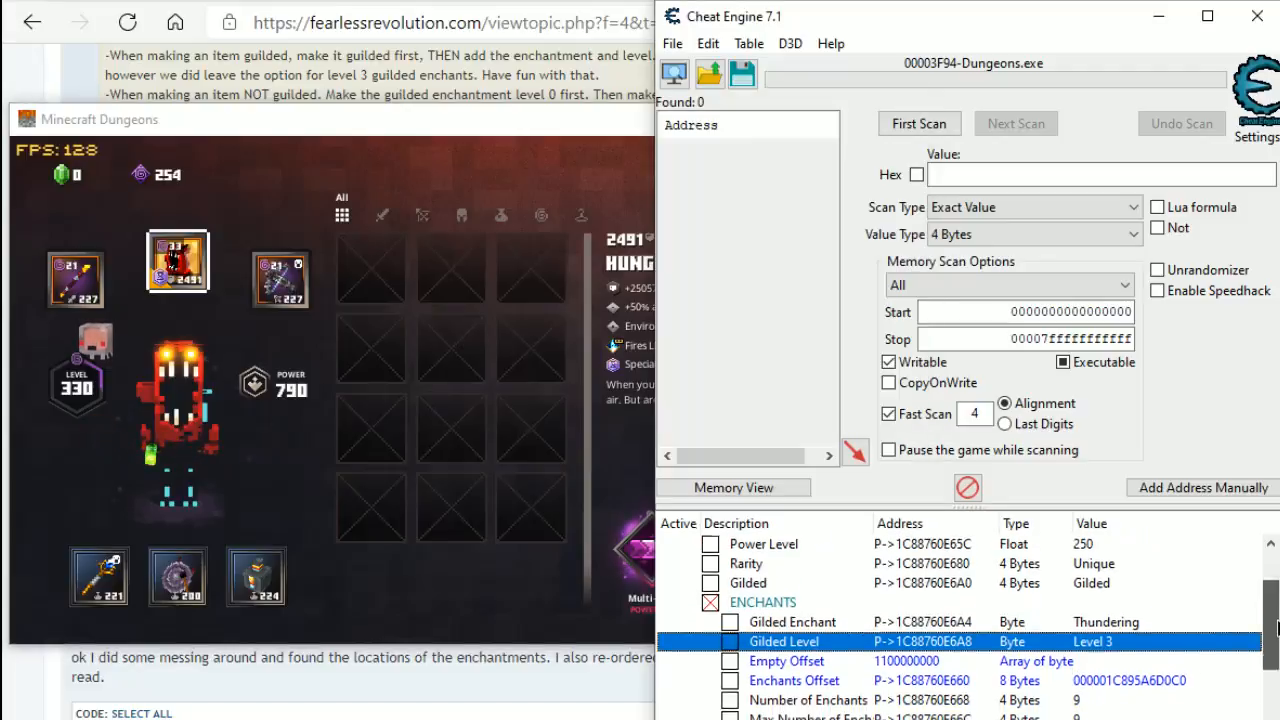
scroll(down, 3)
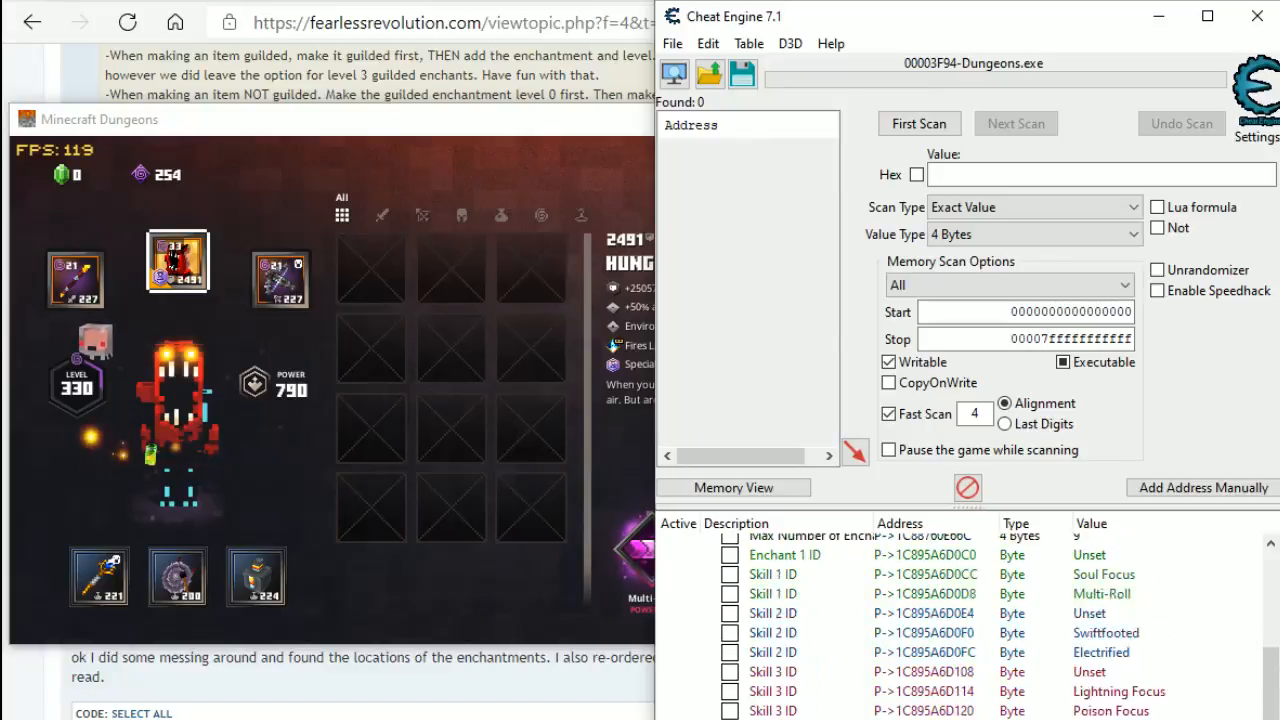
- Choose an enchantment for the Hungry Horror's first slot and reselect the cloak
scroll(down, 3)
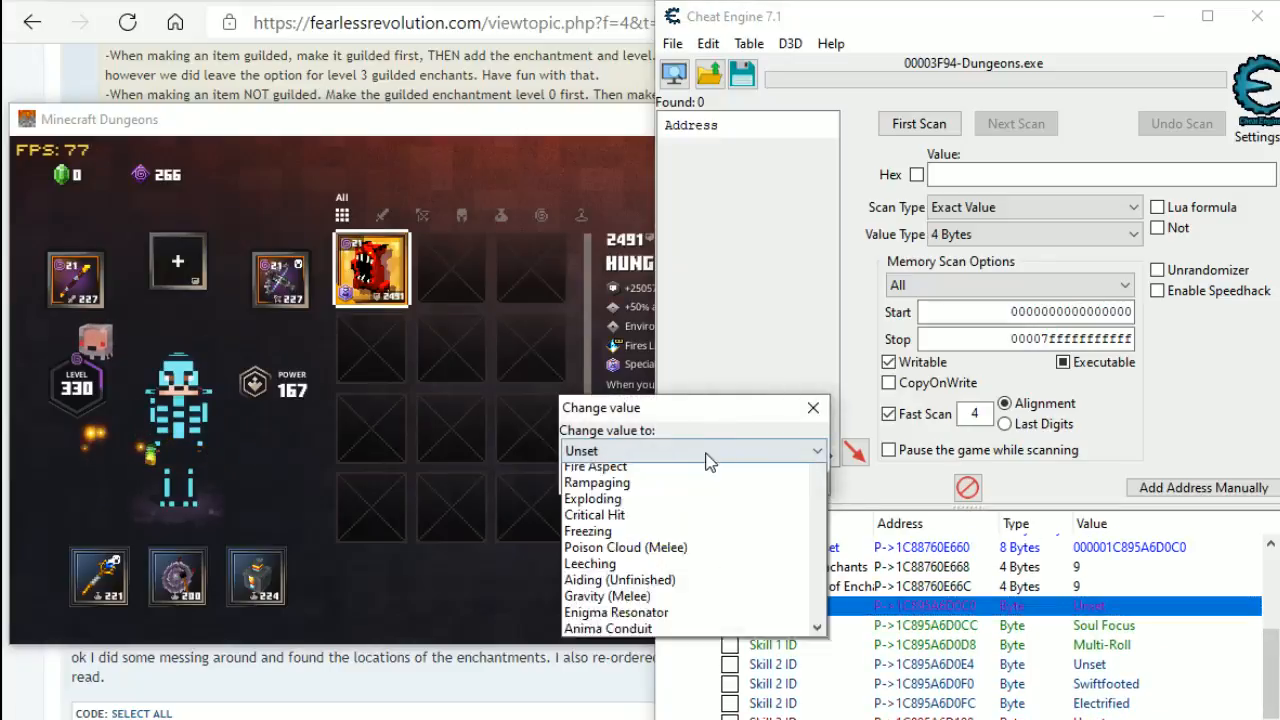
click(589, 564)
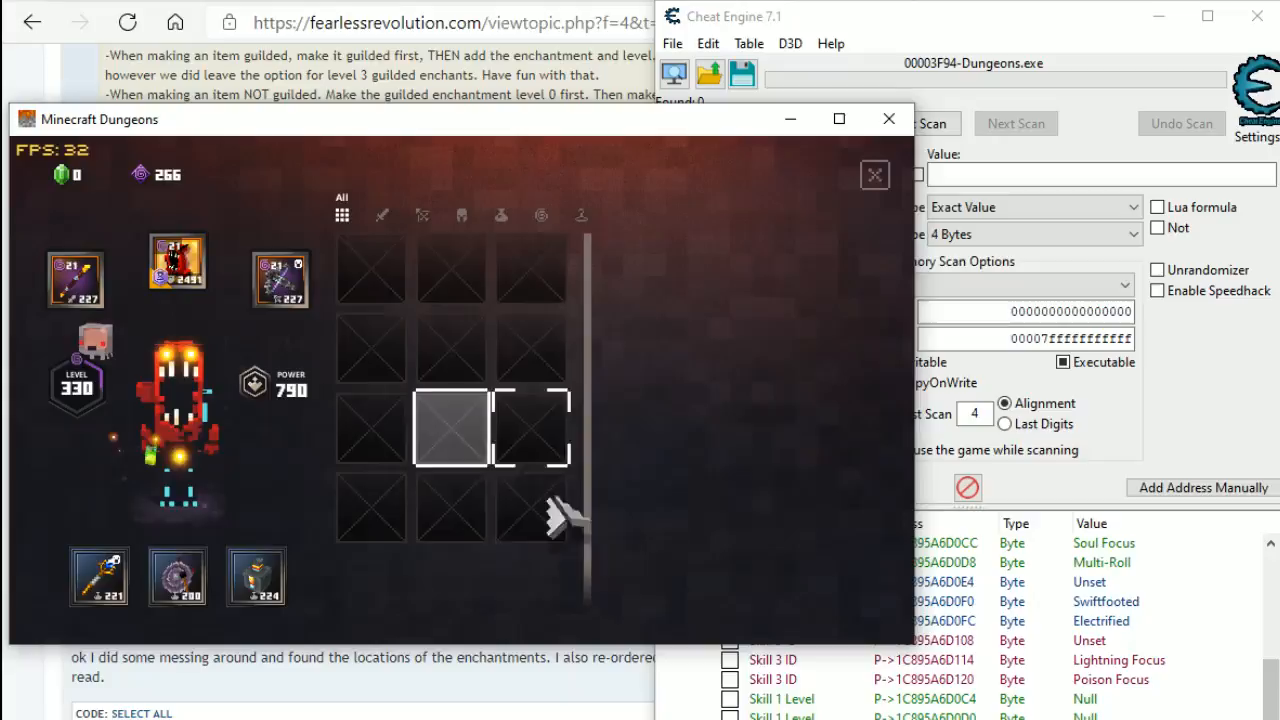
click(177, 262)
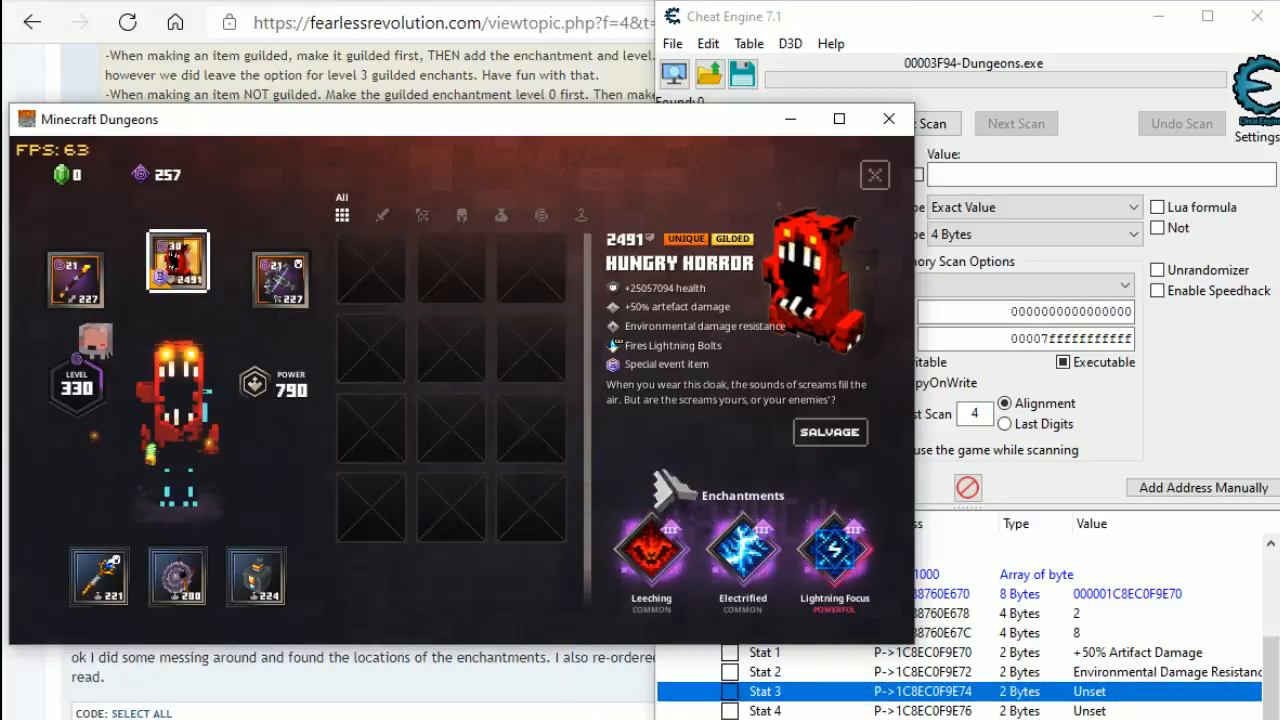
- Set the Hungry Horror's Number of Stats value to 8
double_click(1080, 613)
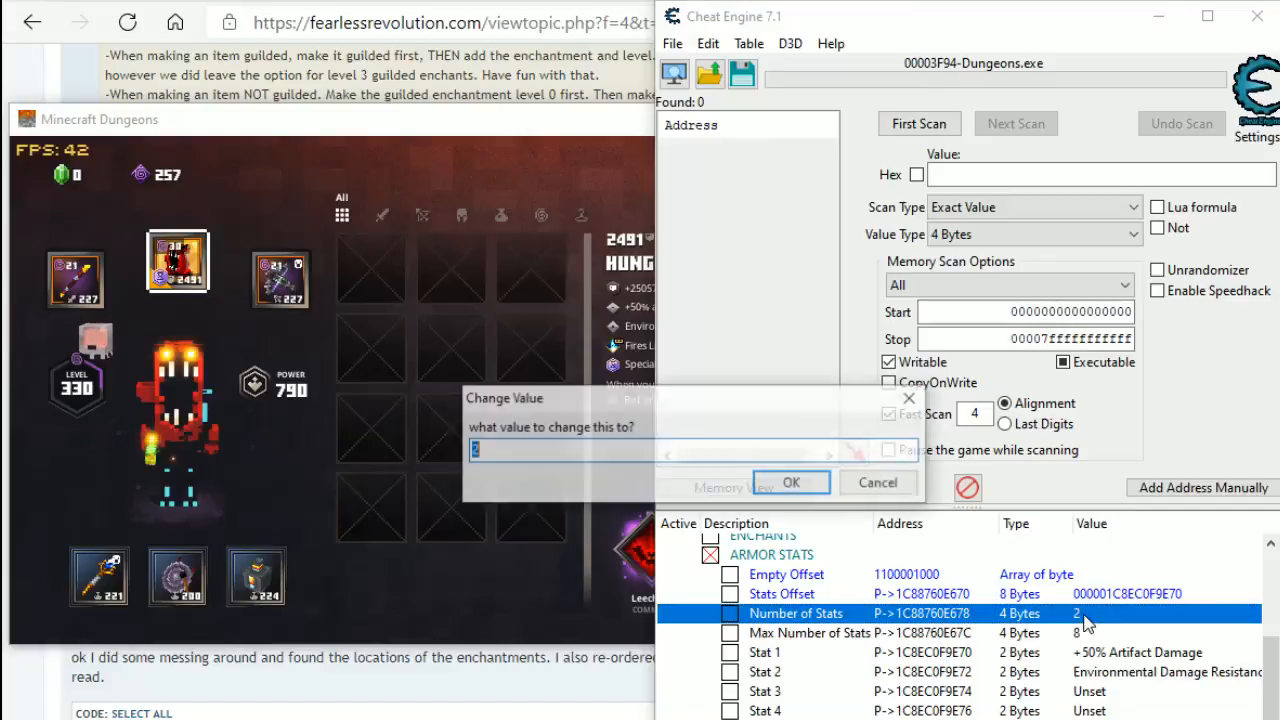
text(8)
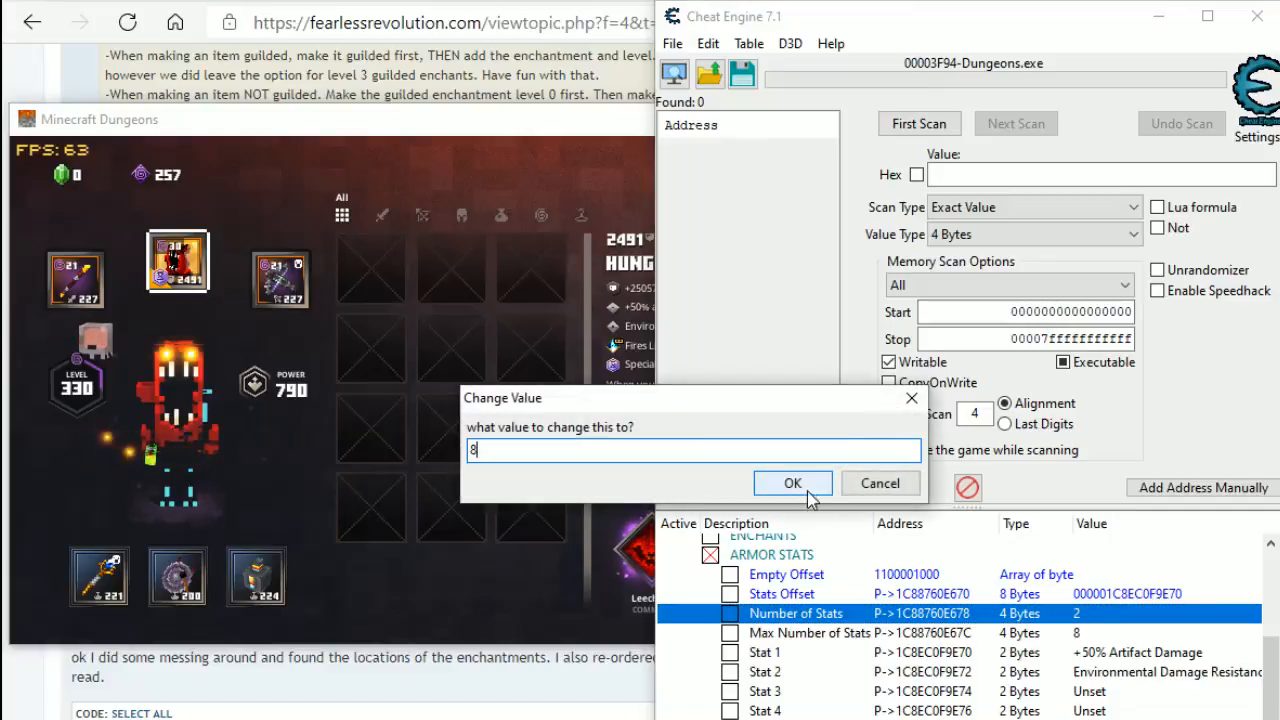
click(792, 483)
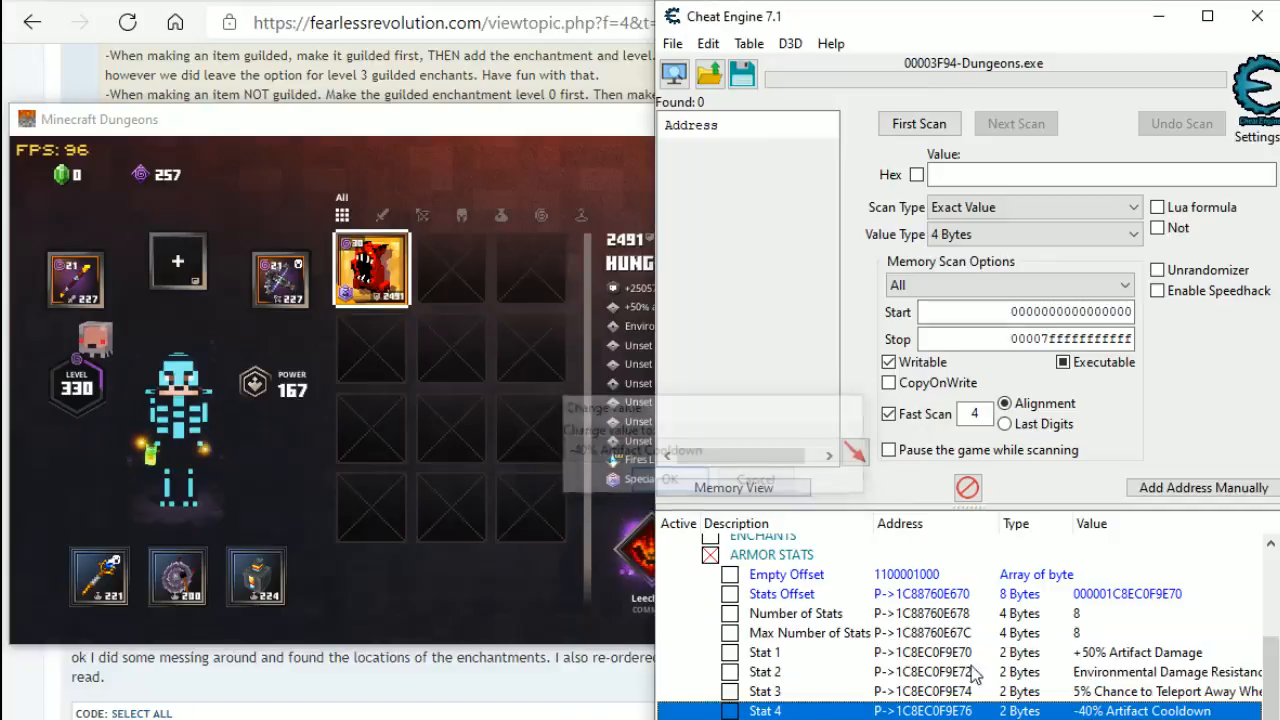
- Change the next Hungry Horror stat to [R] +50% Souls Gathered
click(705, 450)
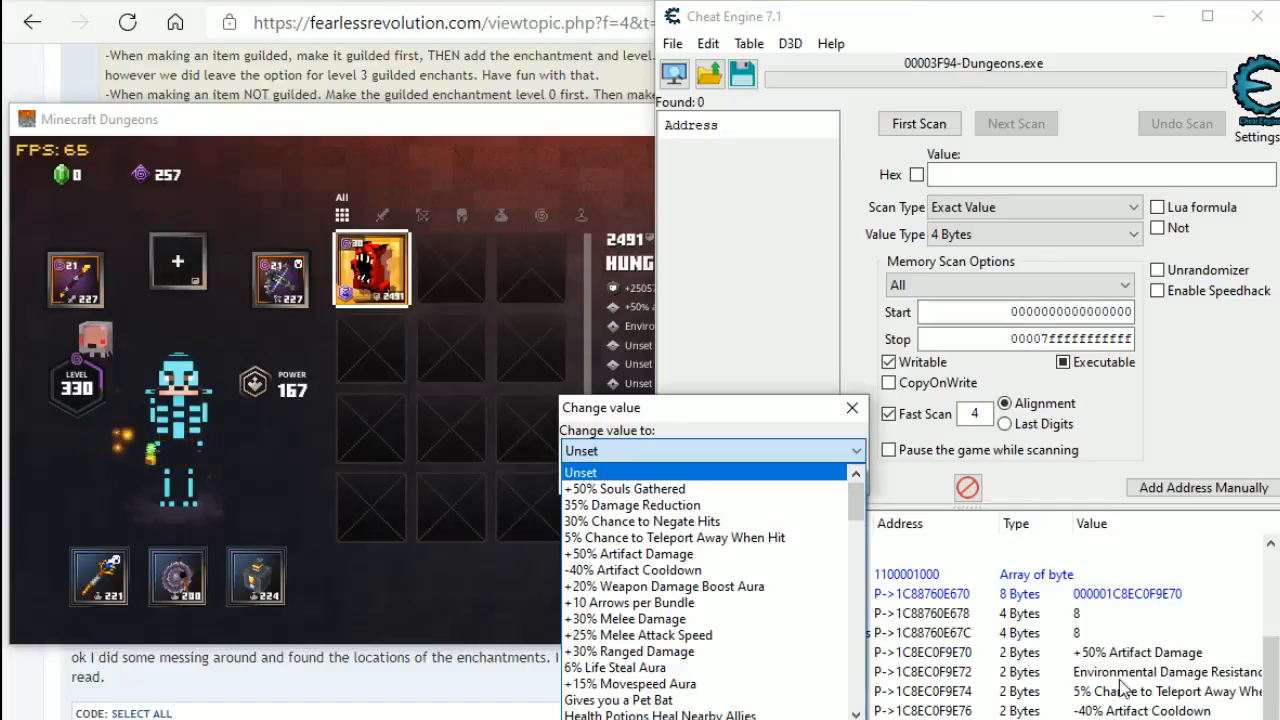
scroll(down, 3)
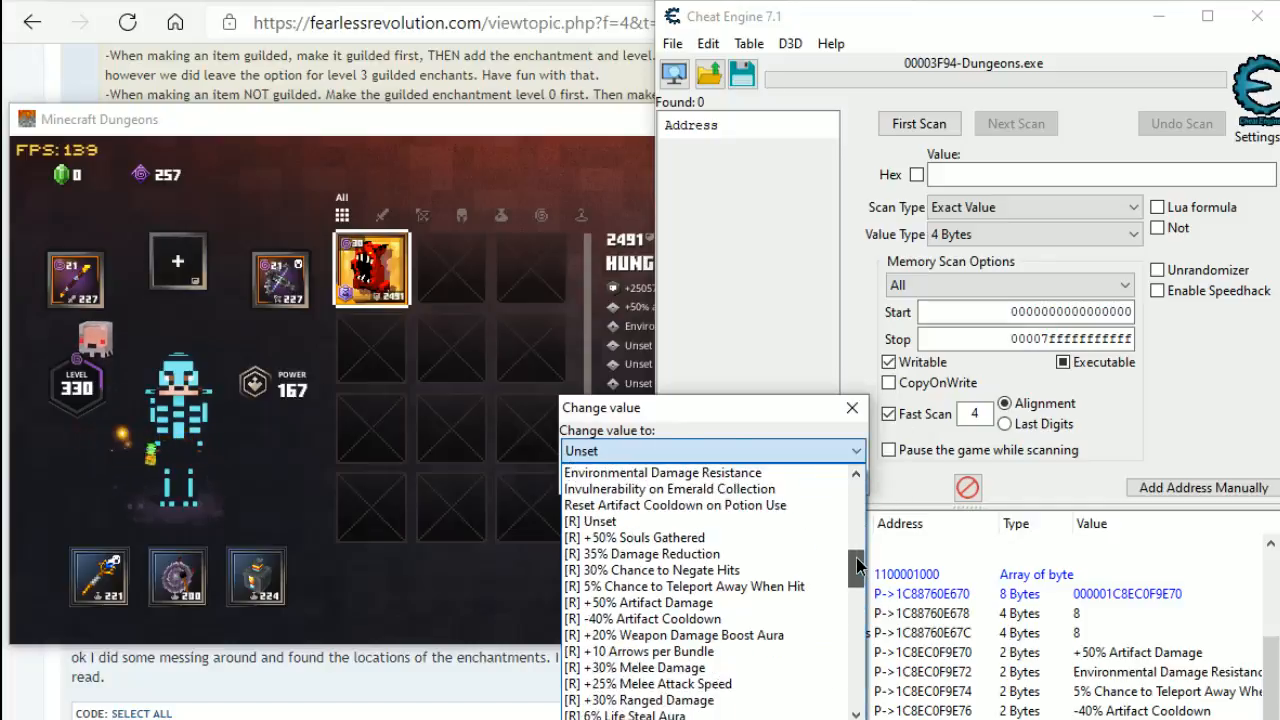
scroll(down, 3)
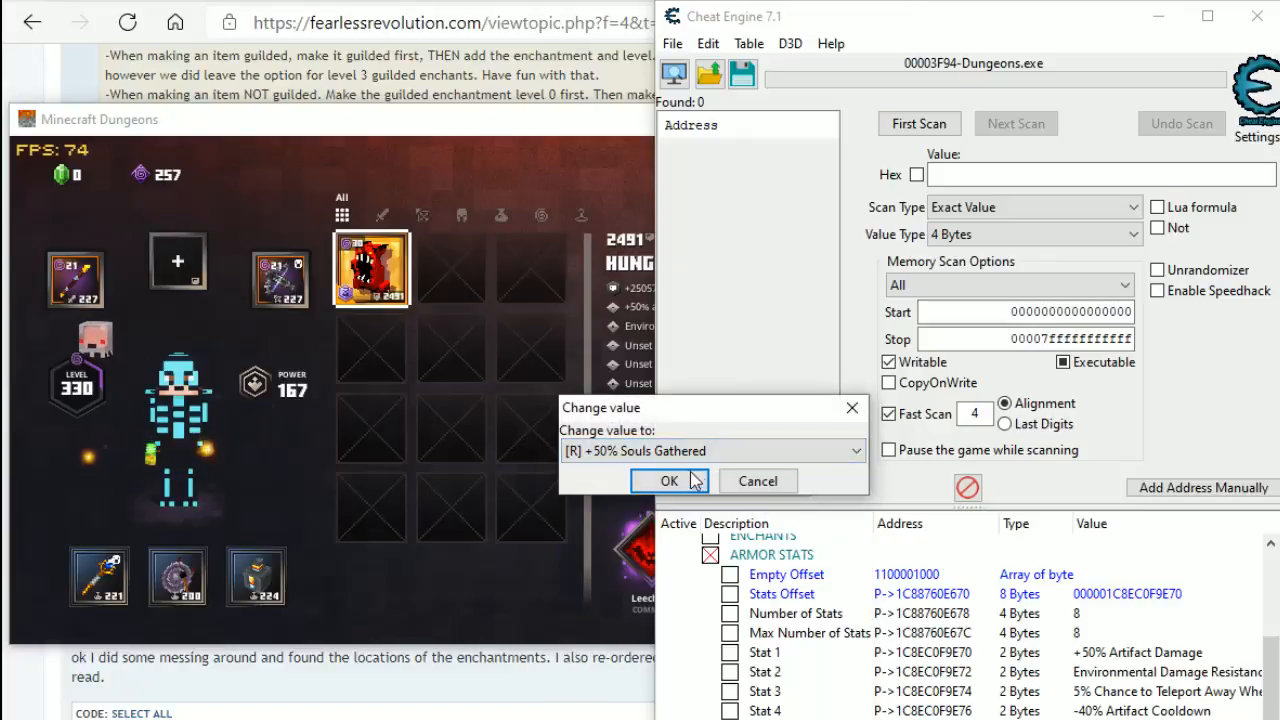
click(669, 481)
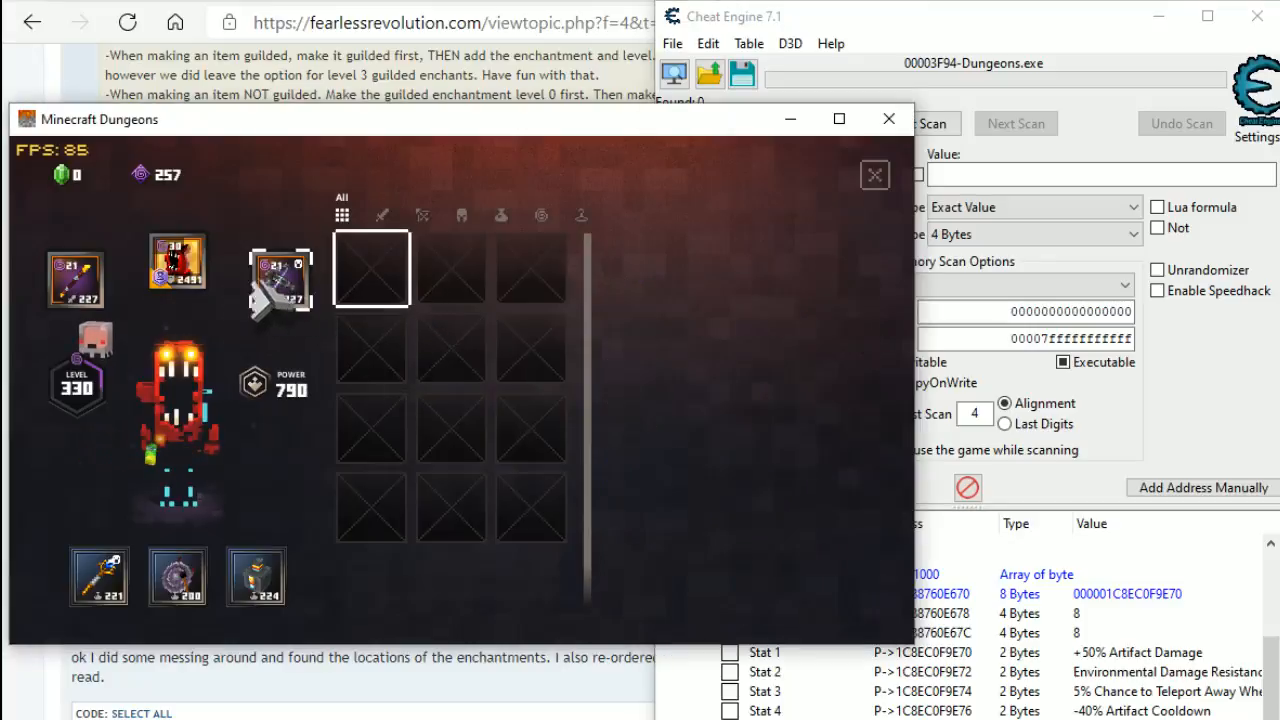
- Change the gilded cloak's Item ID to the Blast Fungus artifact
click(177, 262)
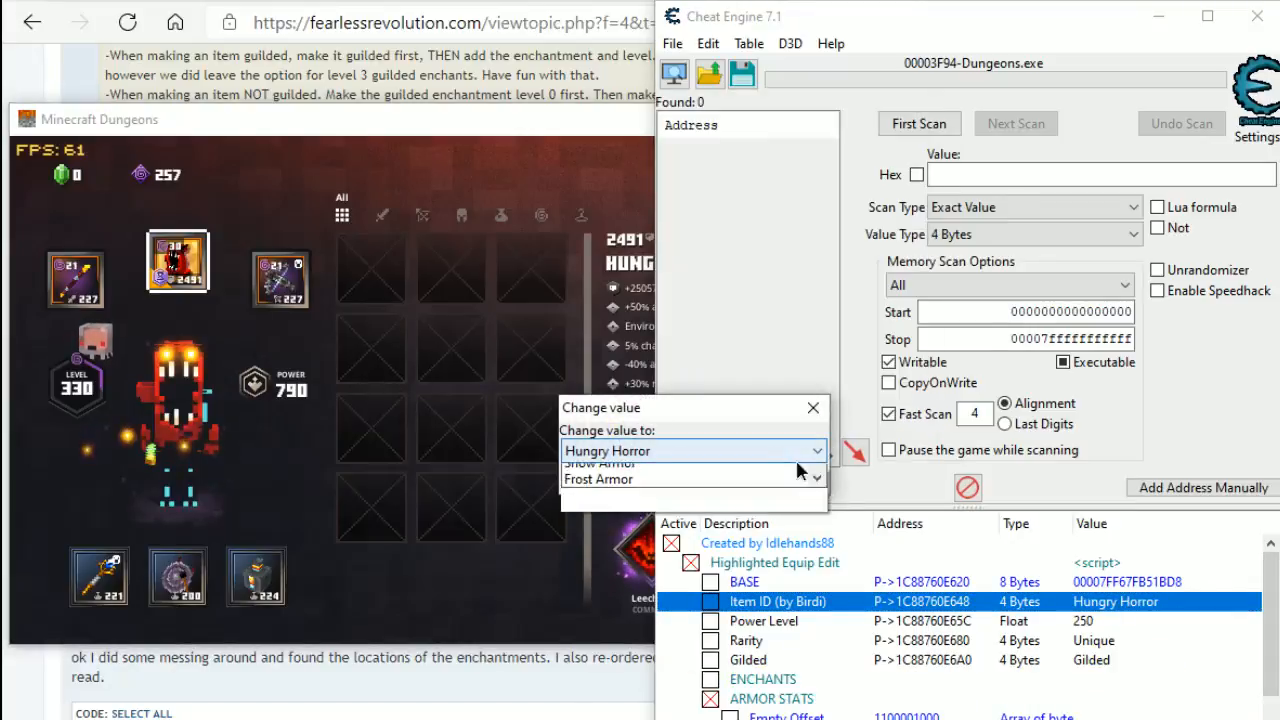
click(815, 450)
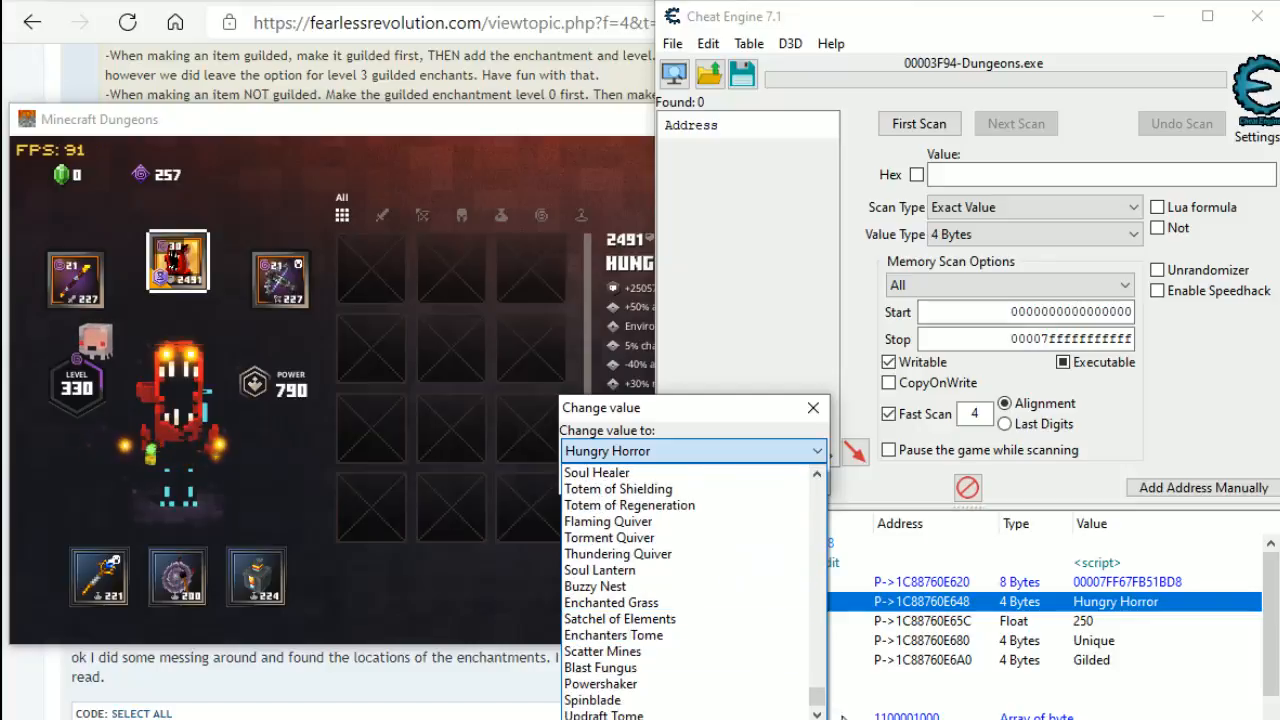
scroll(down, 3)
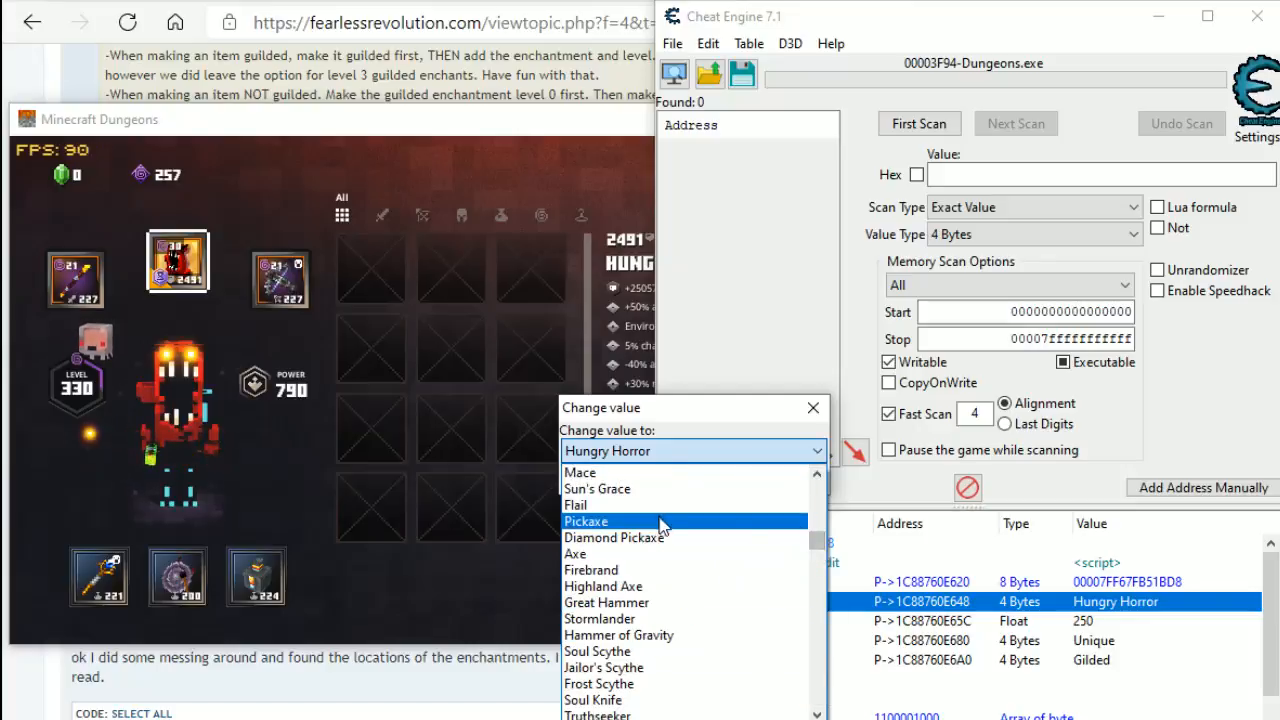
click(586, 521)
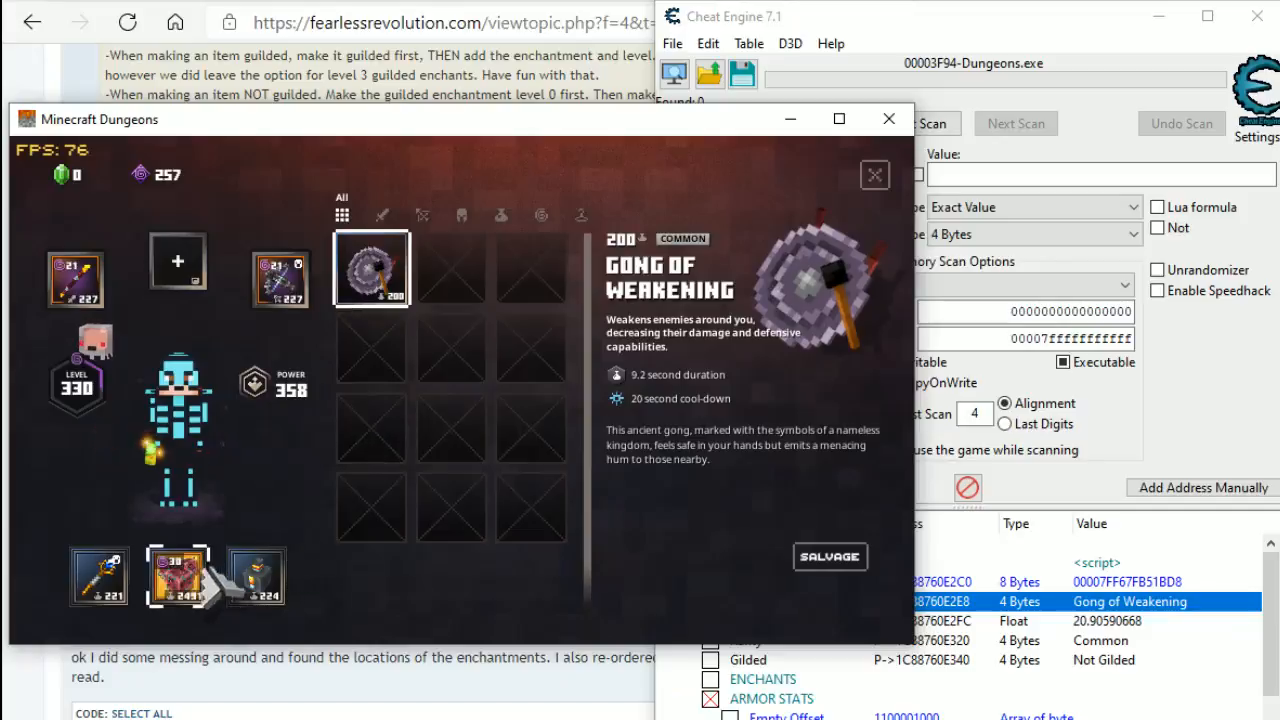
- Select the Blast Fungus in-game and change its Item ID to Whirlwind
click(178, 575)
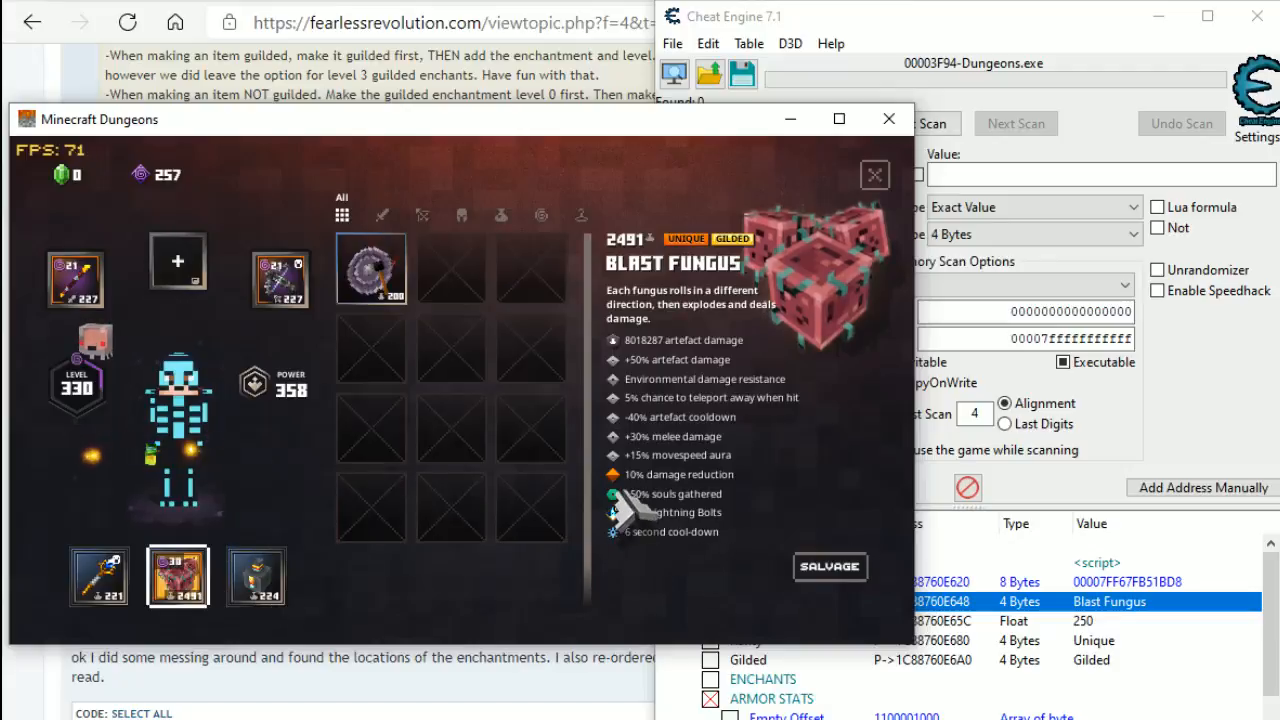
mouse_move(690, 395)
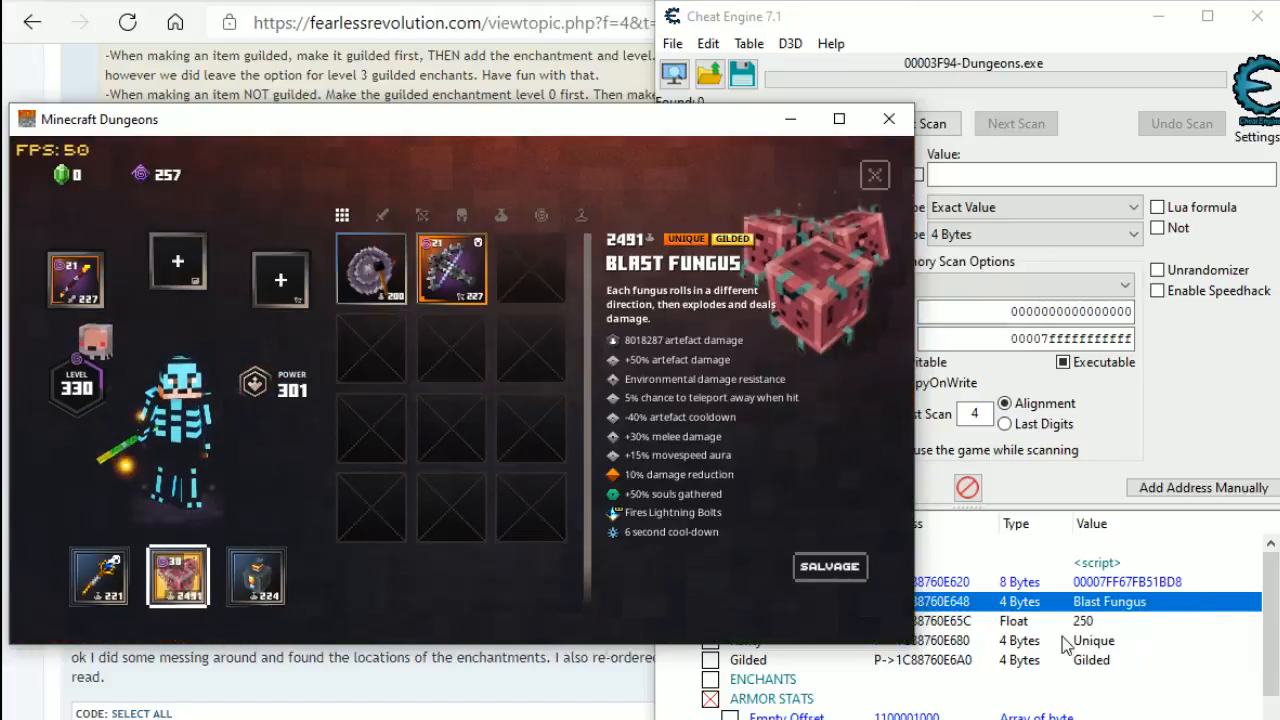
click(814, 450)
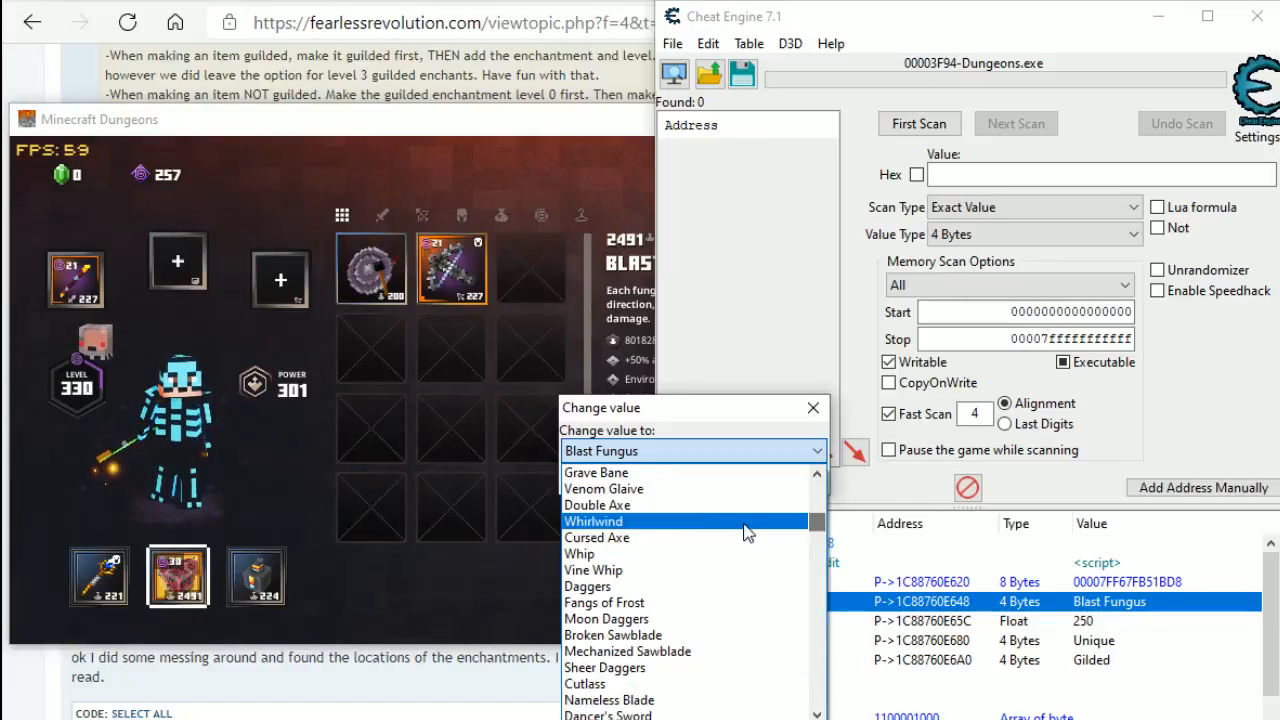
click(593, 521)
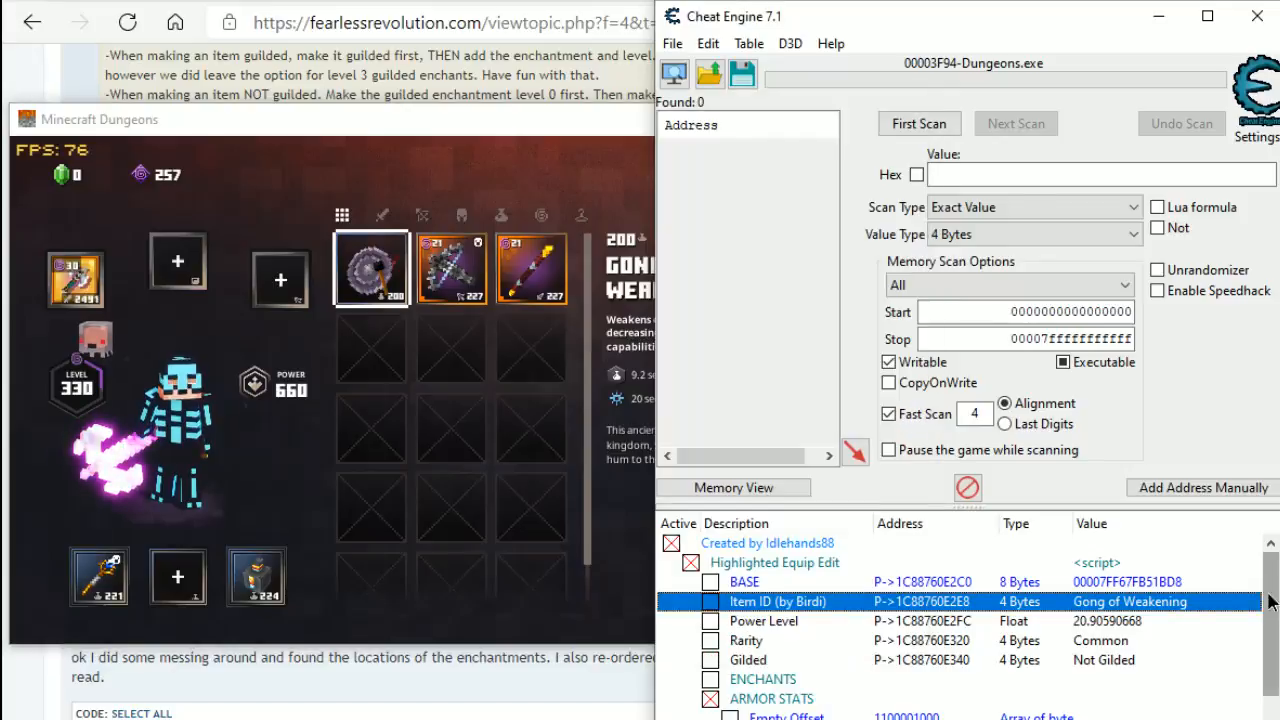
- Freeze the Gilded, enchantments and Whirlwind Item ID values, then convert inventory items to Whirlwinds
scroll(down, 3)
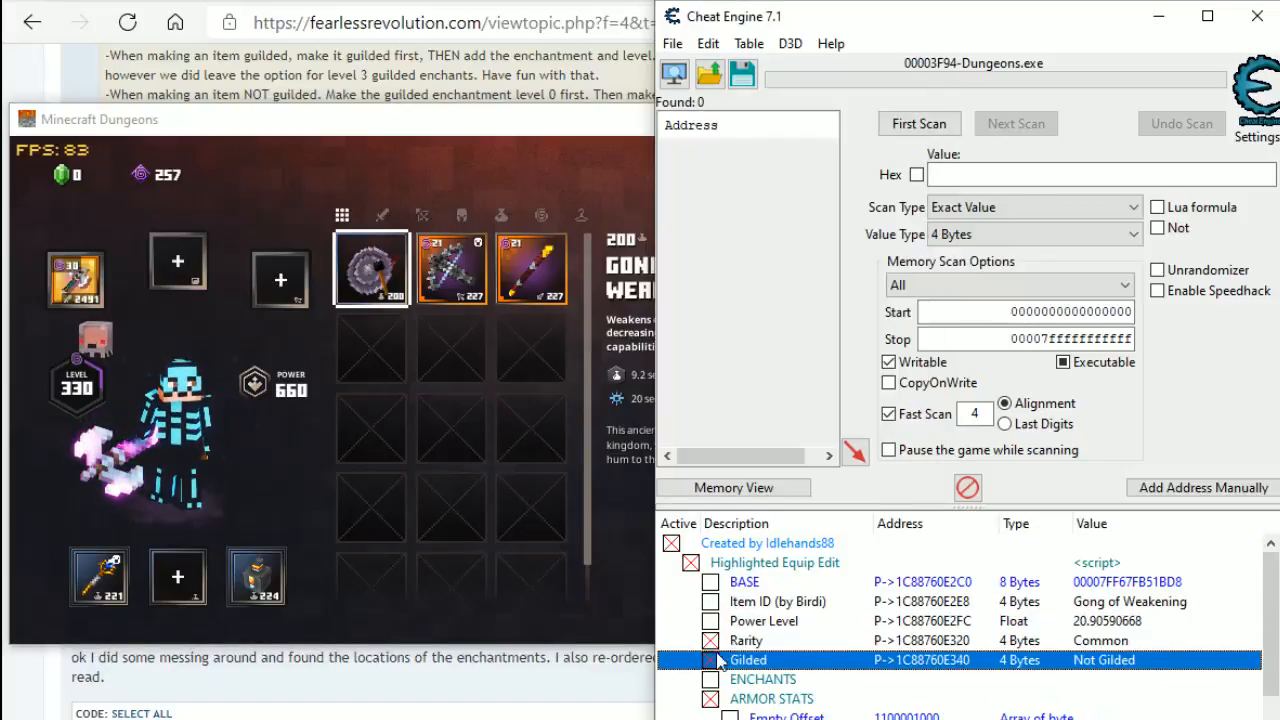
click(778, 601)
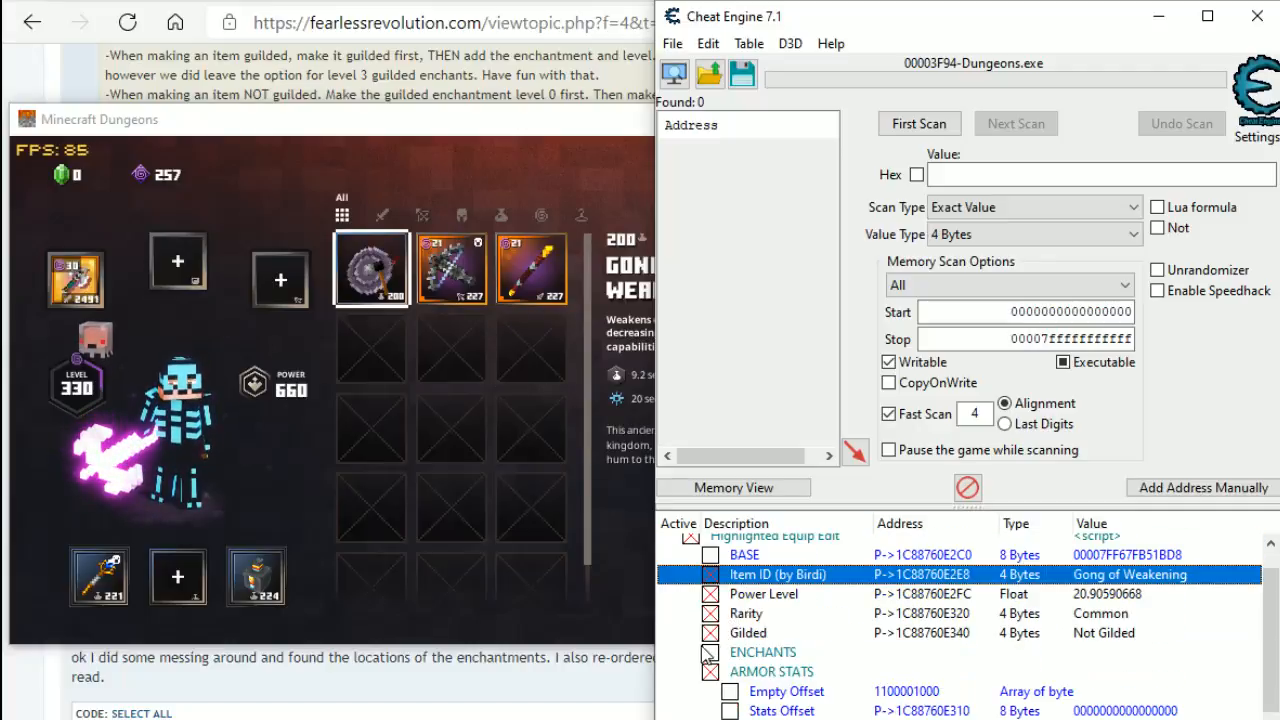
click(746, 613)
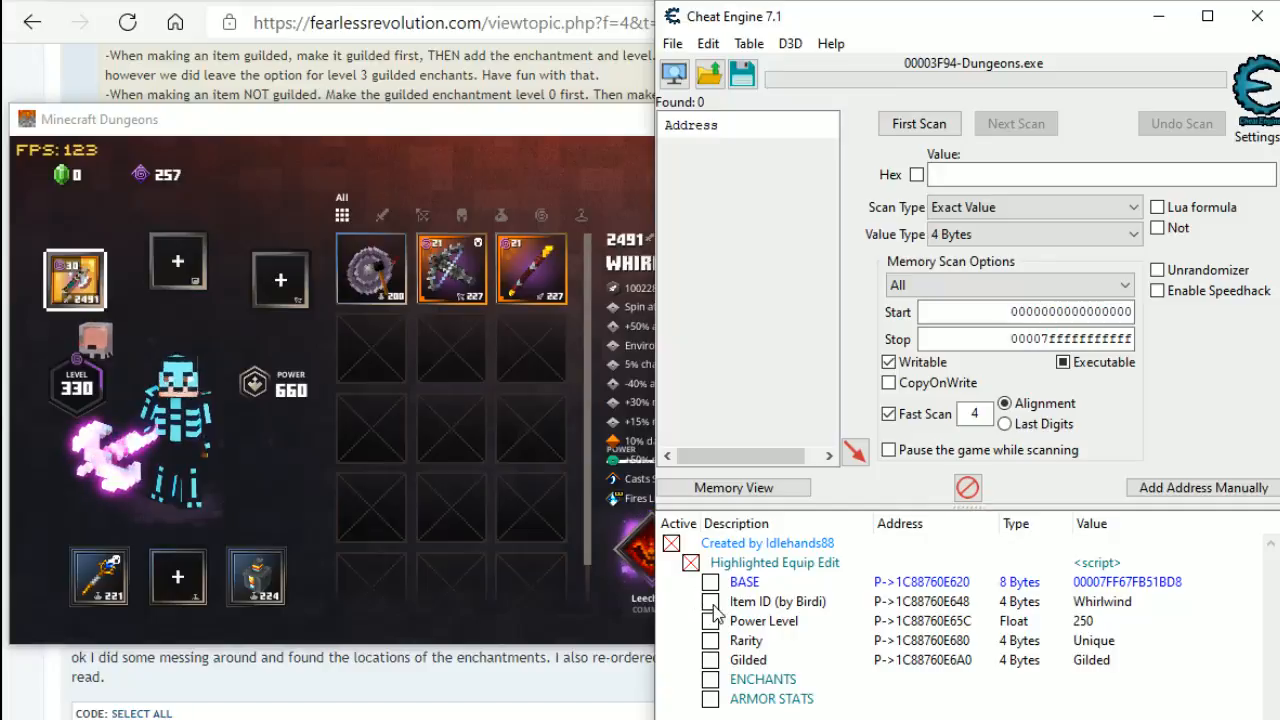
click(748, 660)
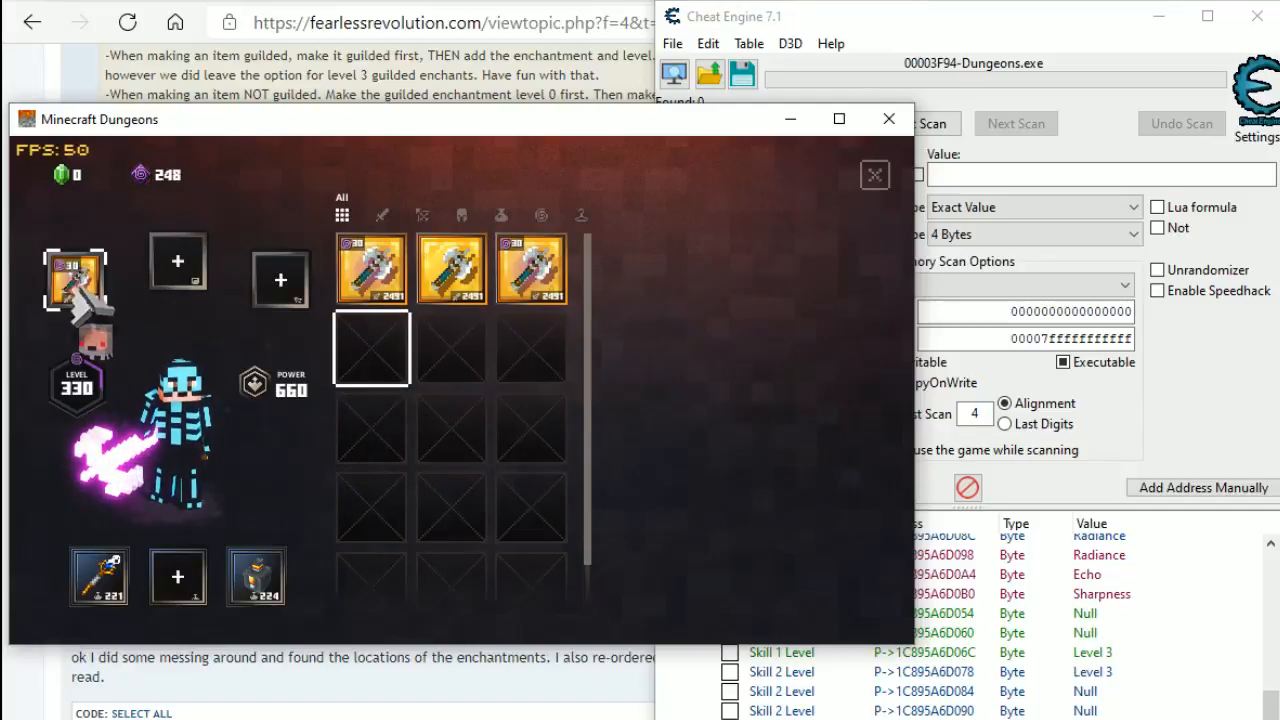
click(450, 268)
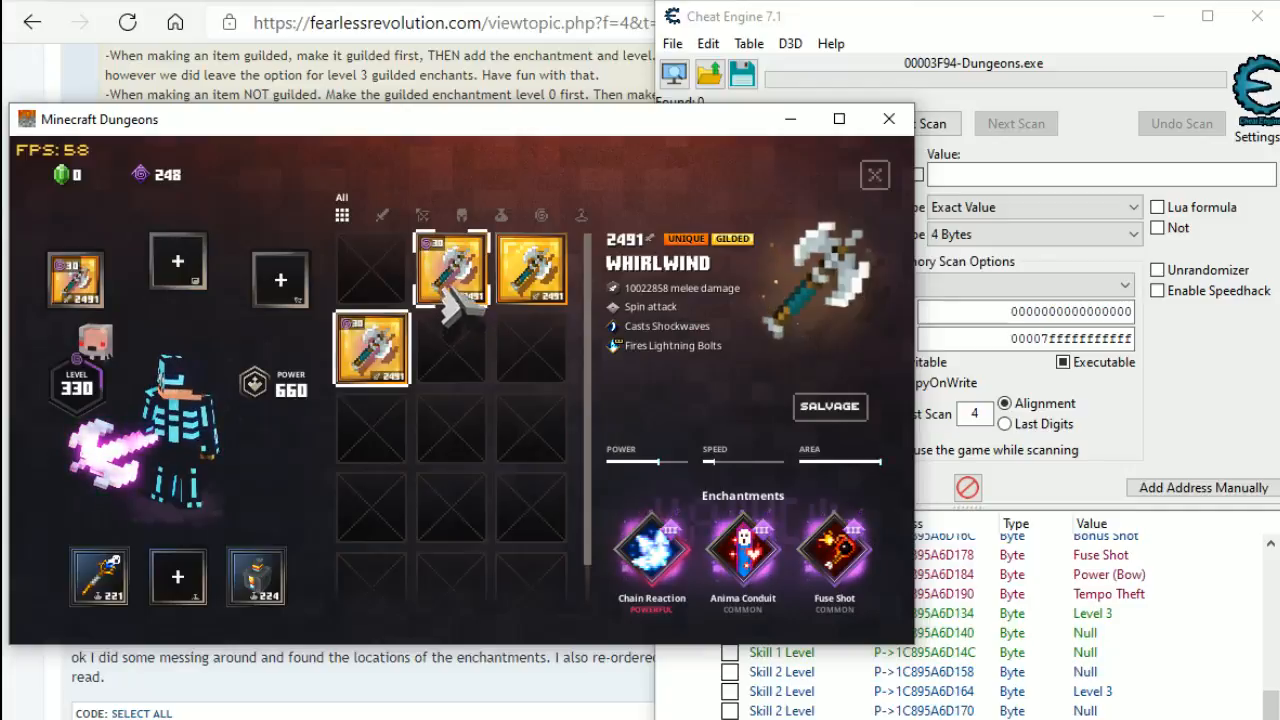